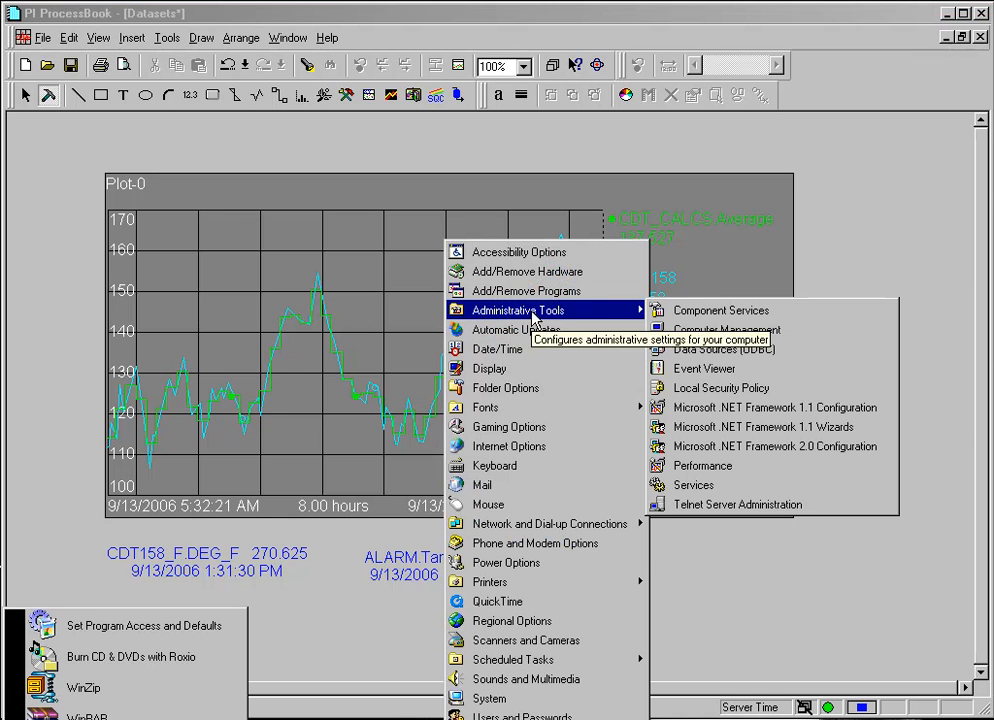
mouse_move(708, 348)
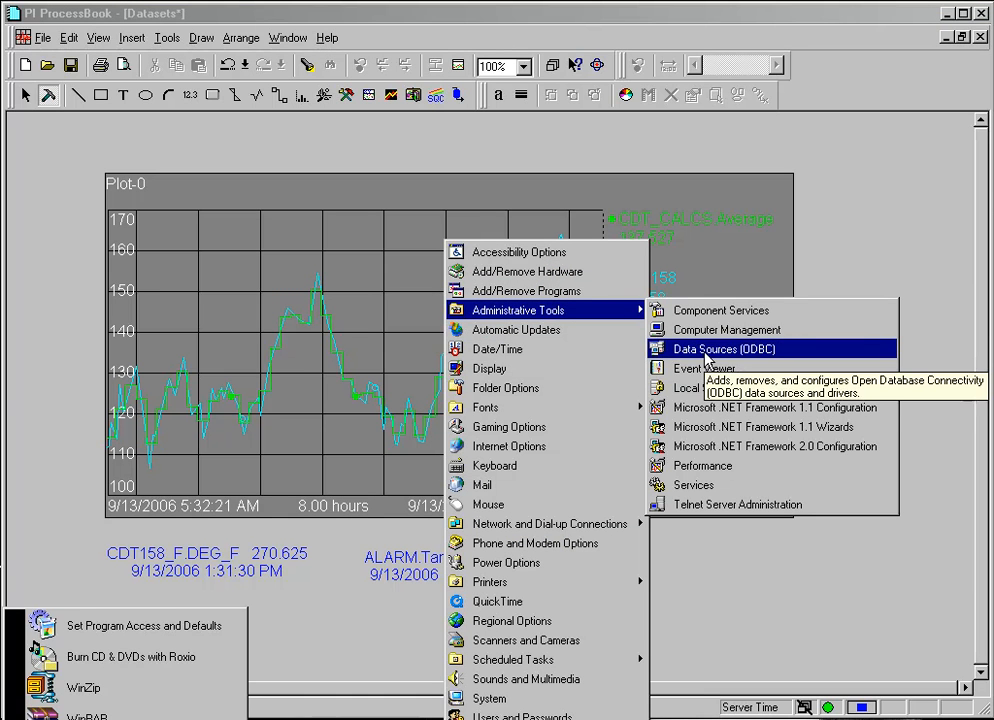
Show the System DSN list in the ODBC Data Source Administrator to confirm LabData exists.
left_click(728, 348)
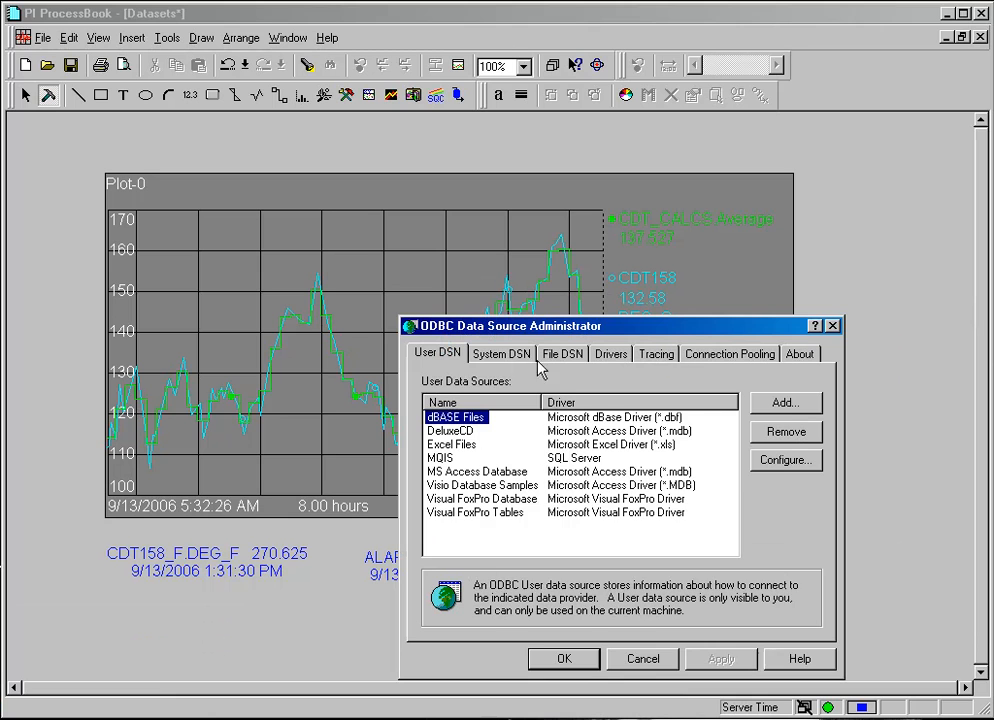
left_click(502, 352)
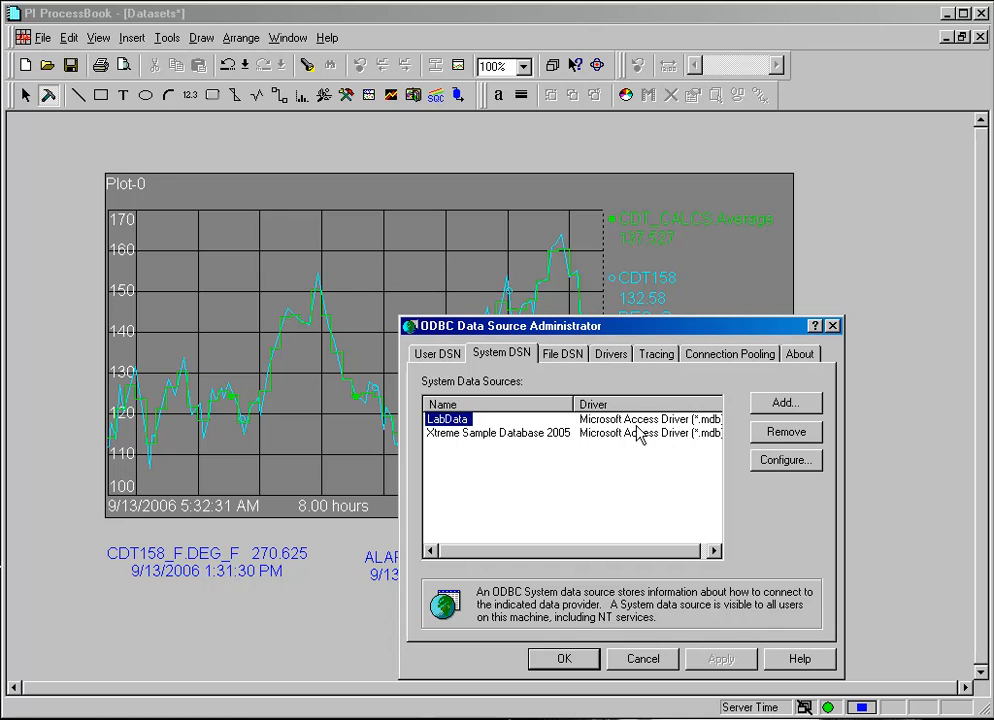
mouse_move(656, 670)
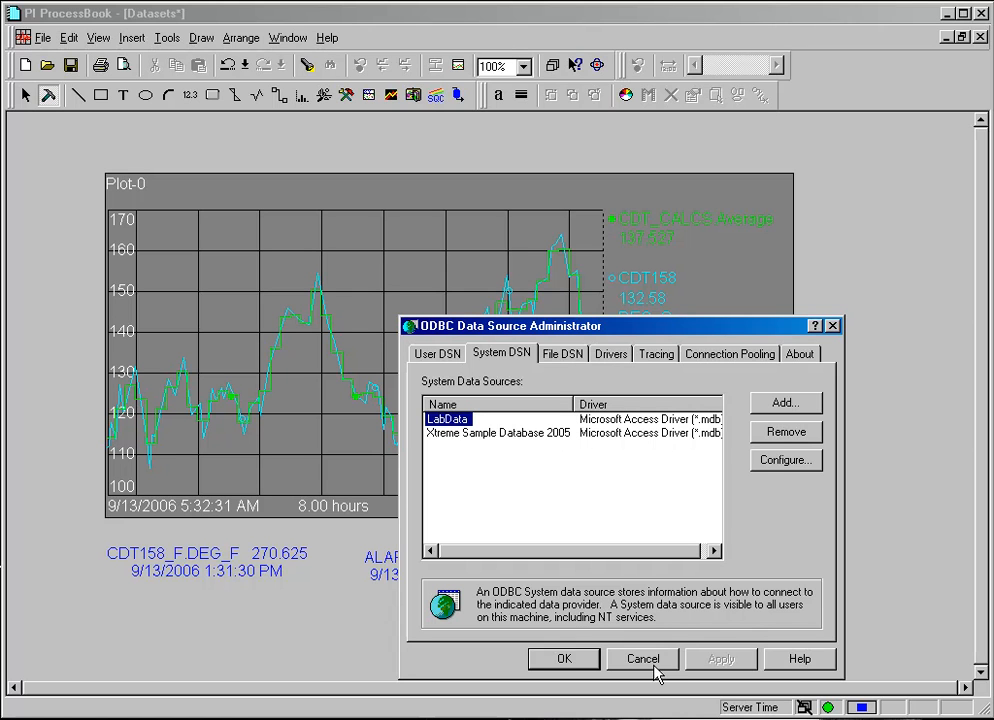
Cancel the ODBC administrator and list the display's Data Sets with the New type choices shown.
left_click(642, 658)
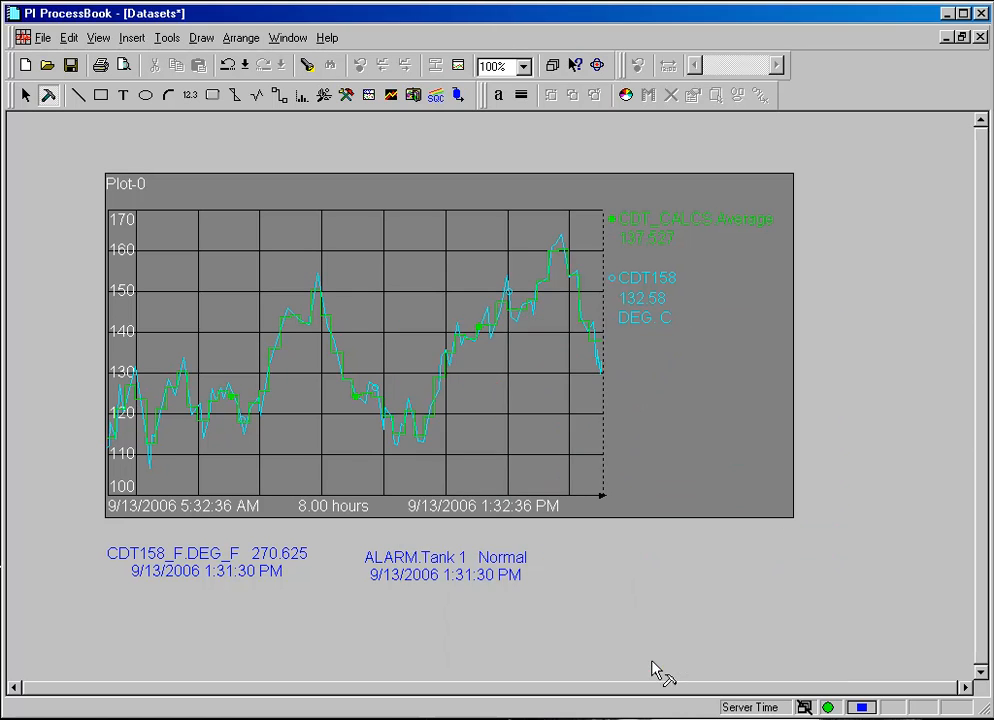
left_click(168, 36)
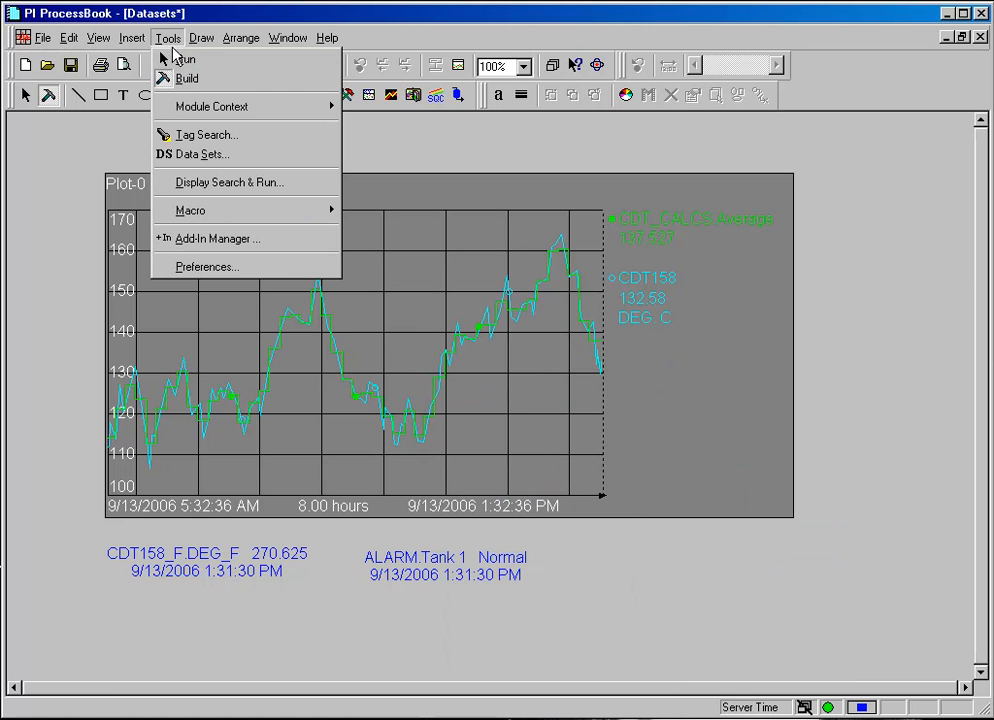
left_click(204, 154)
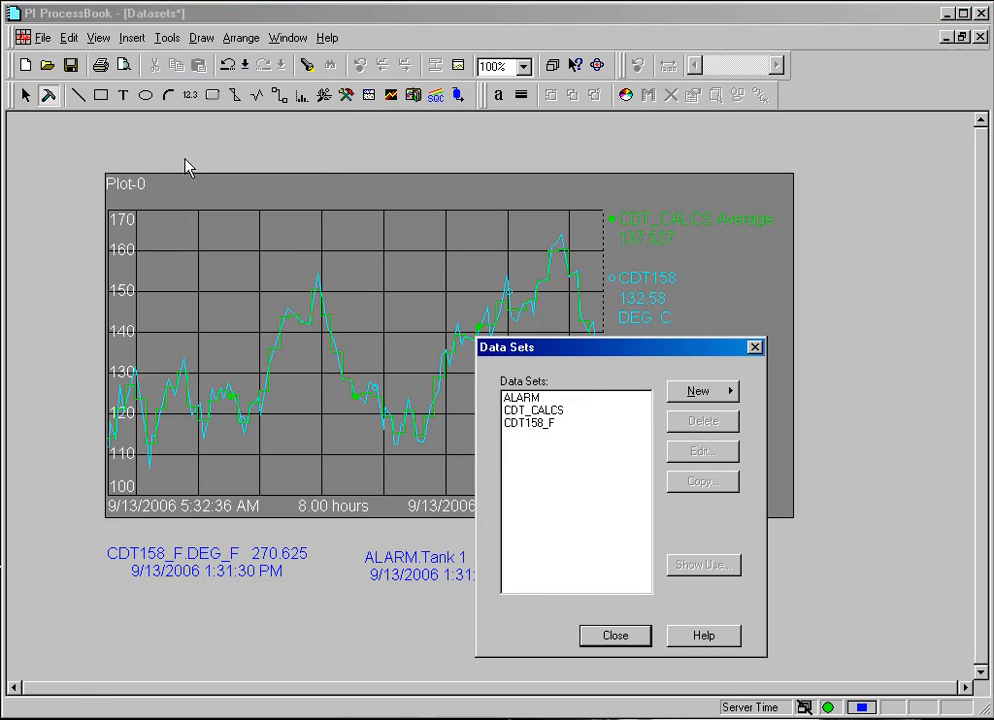
left_click(696, 390)
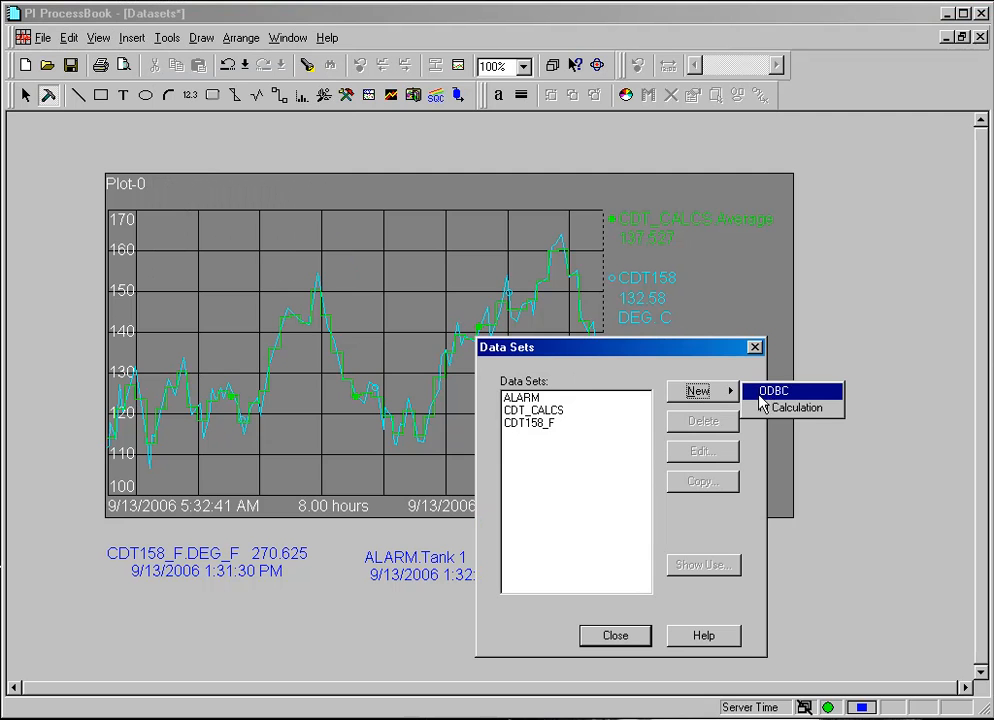
Create a new ODBC data set and name it MANUAL_LAB_DATA.
left_click(772, 390)
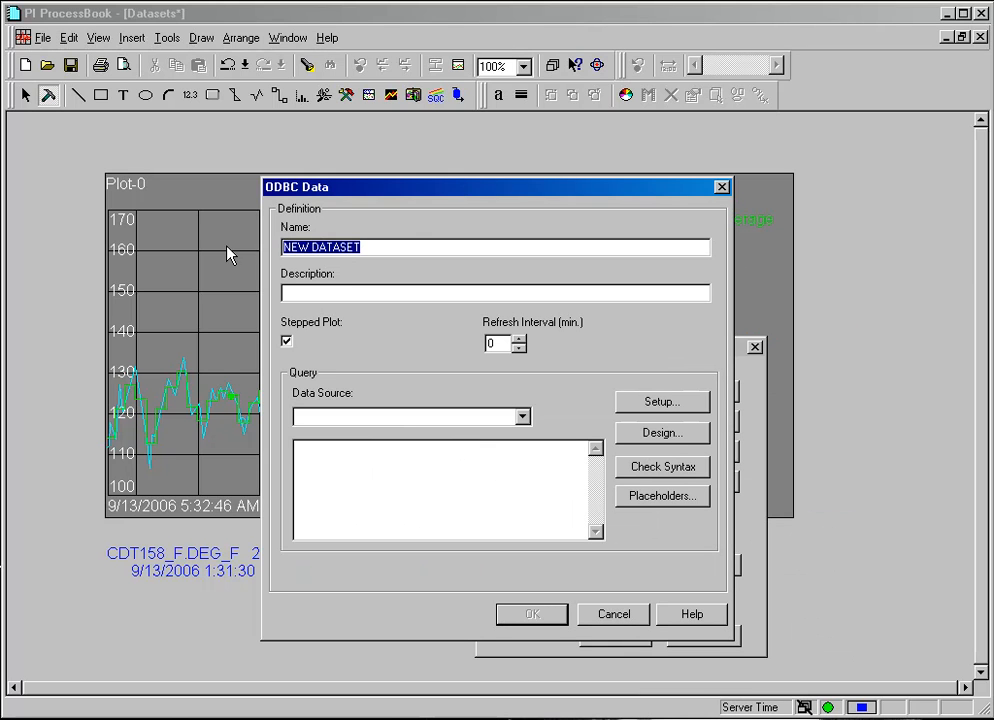
type("MA")
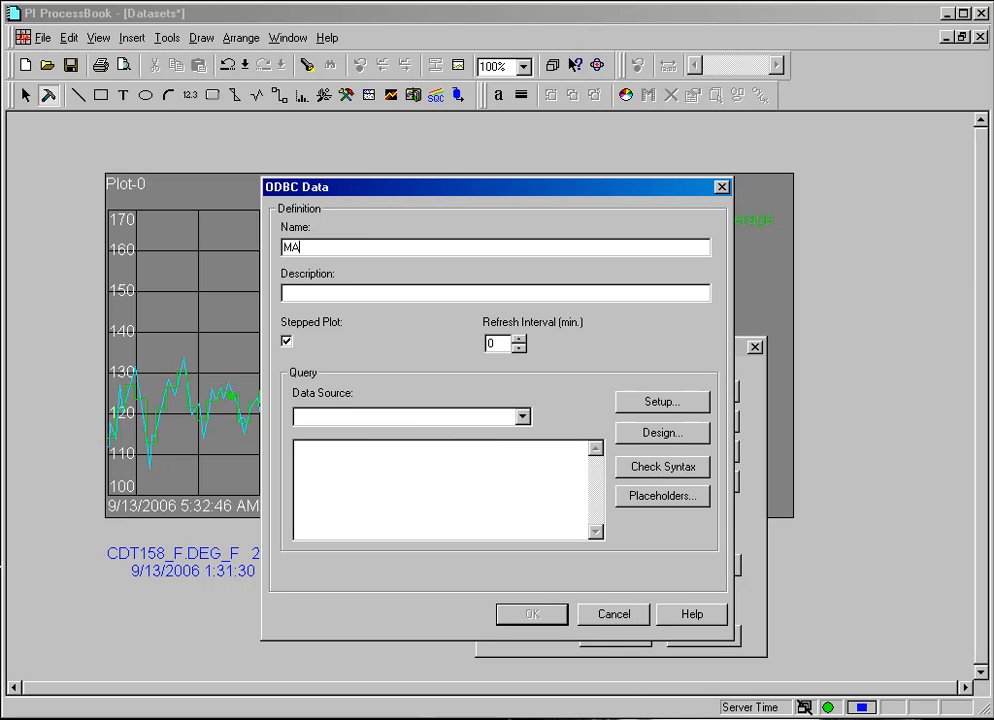
type("NUAL_")
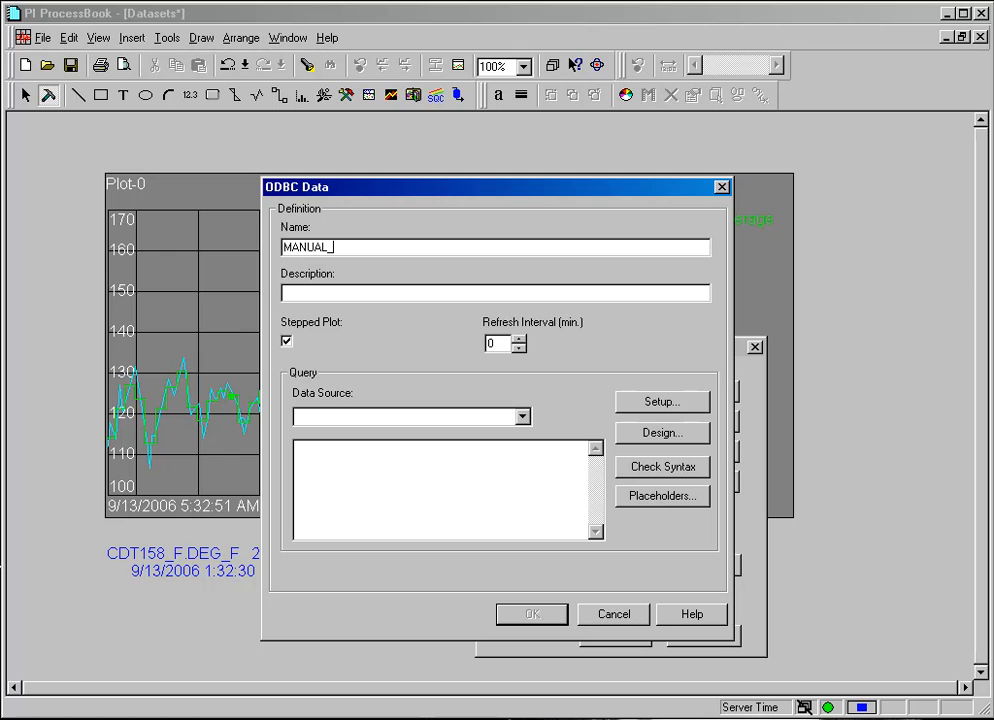
type("LAB_DATA")
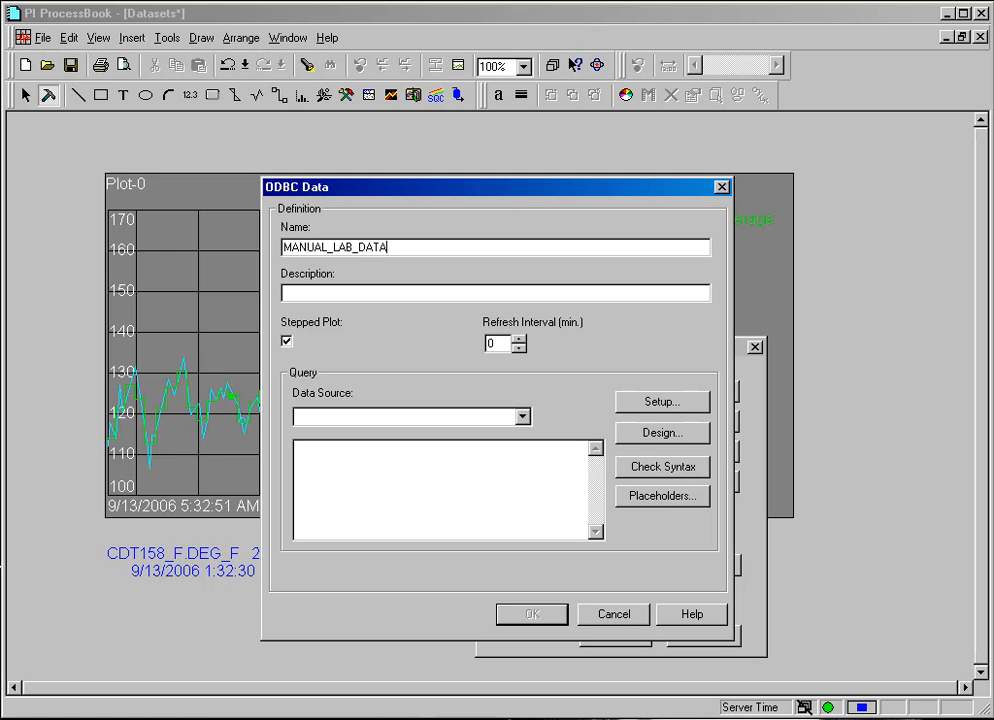
mouse_move(352, 268)
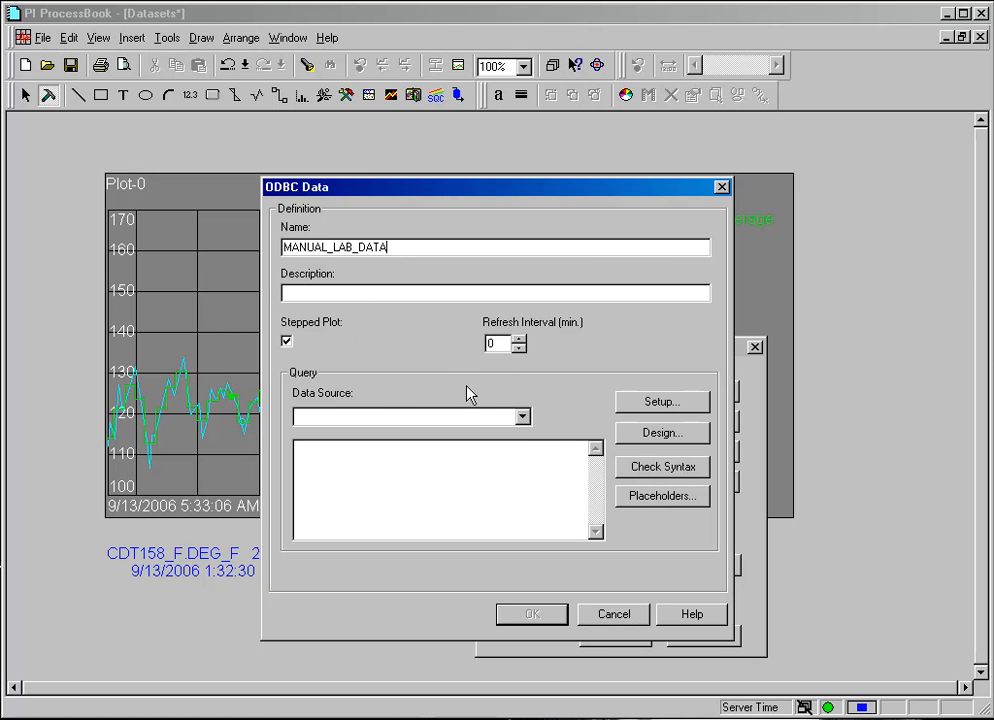
Choose LabData as the data source and place the cursor in the query box.
left_click(520, 418)
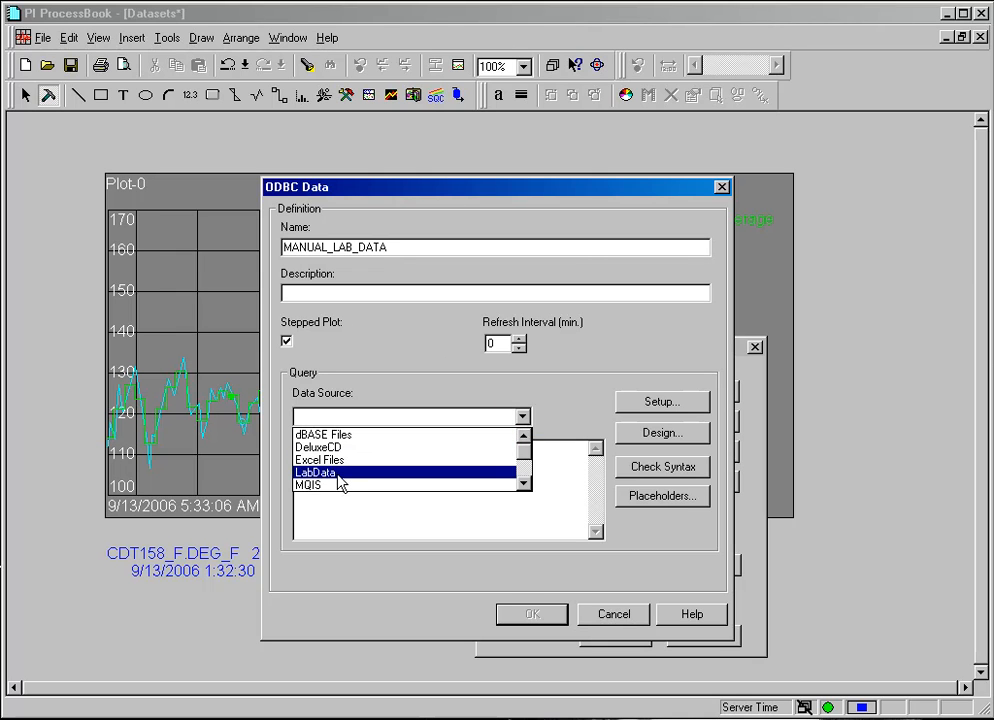
left_click(316, 472)
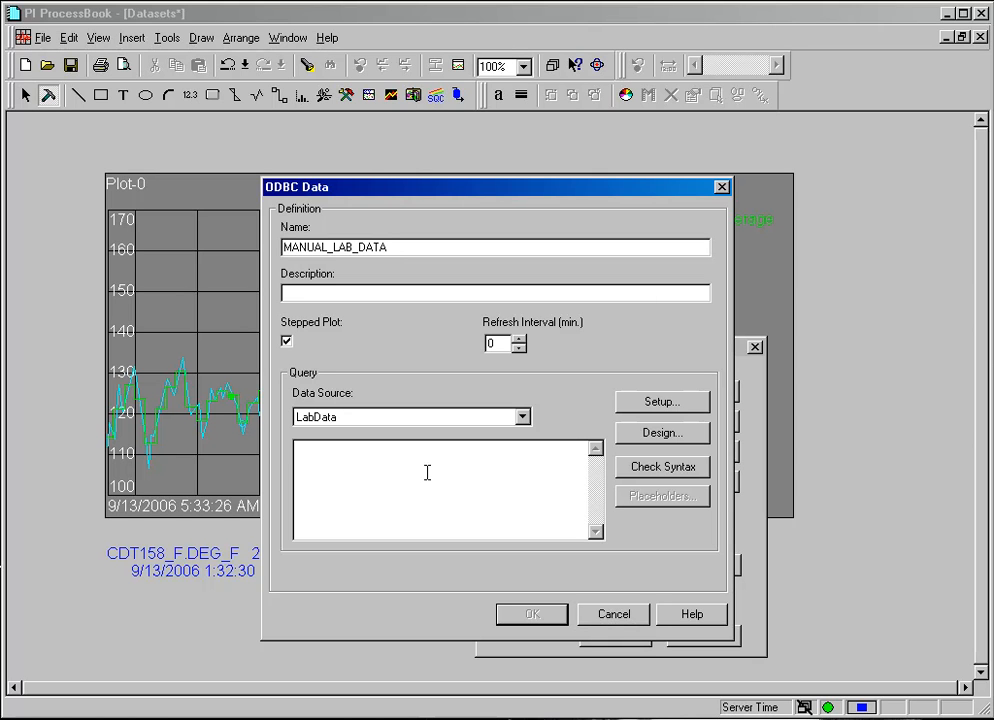
left_click(440, 450)
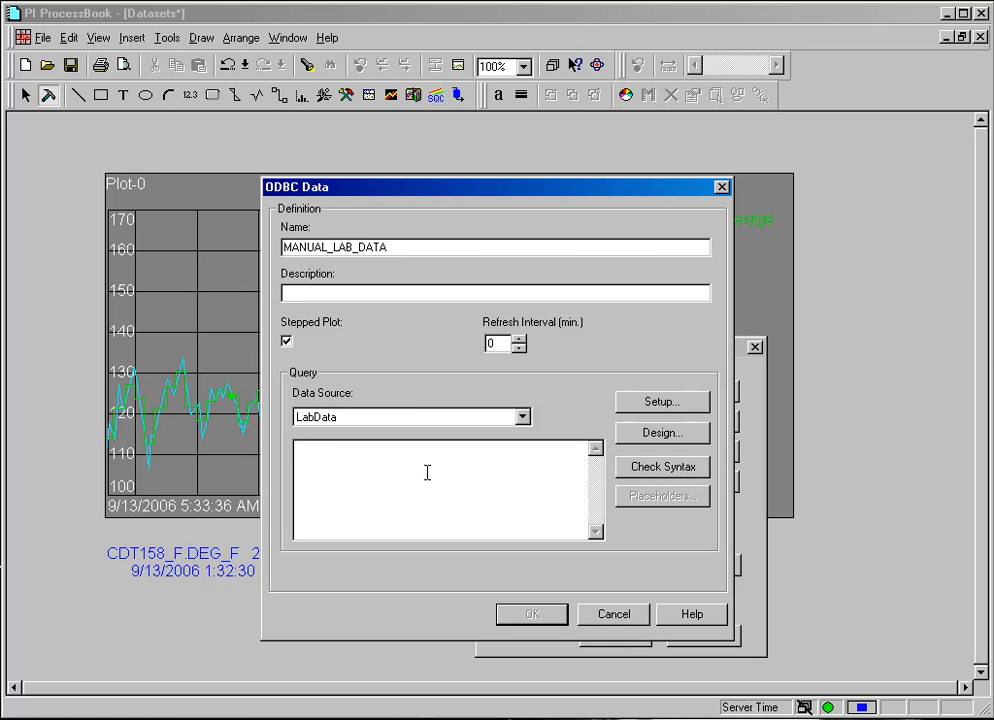
Write the query 'select * from test_data where test_data.time_taken' with its first placeholder condition.
type("se")
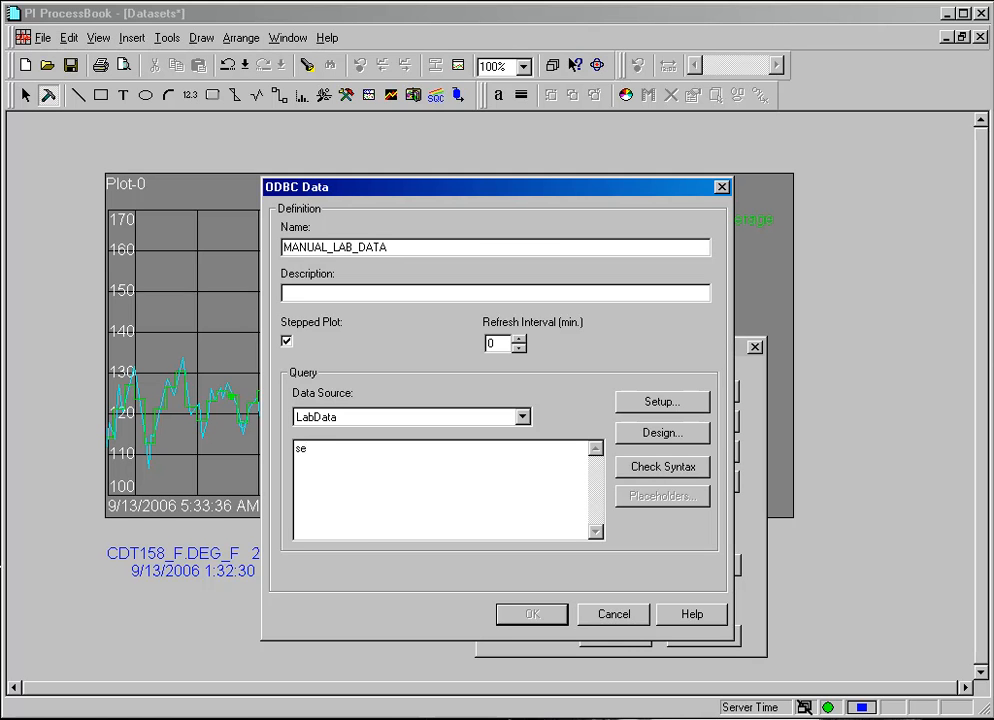
type("lect")
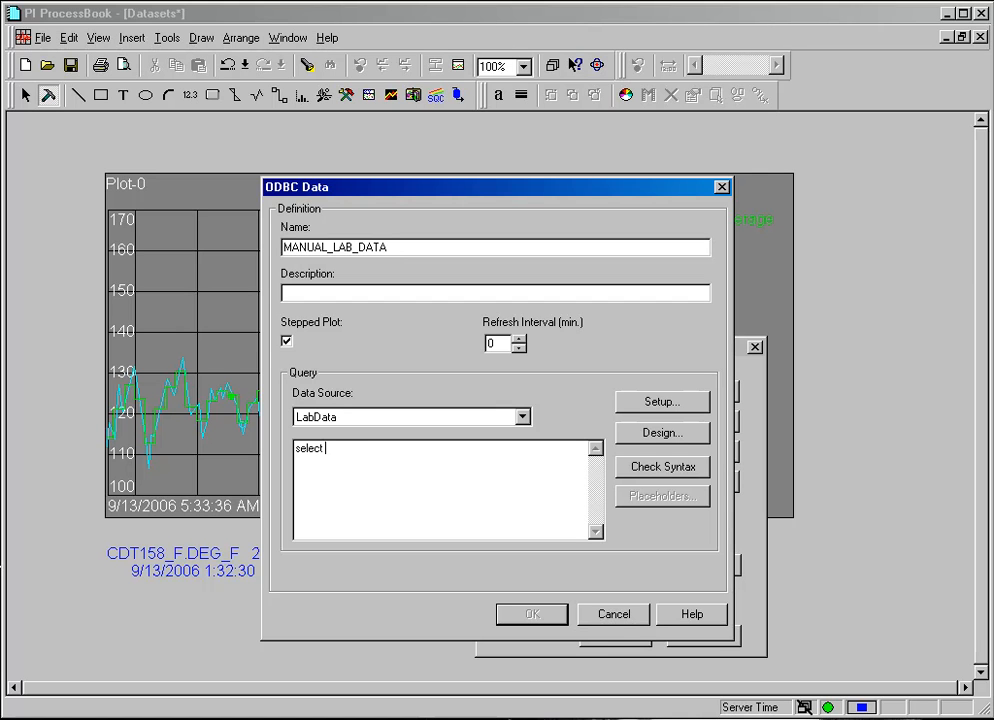
type("* from")
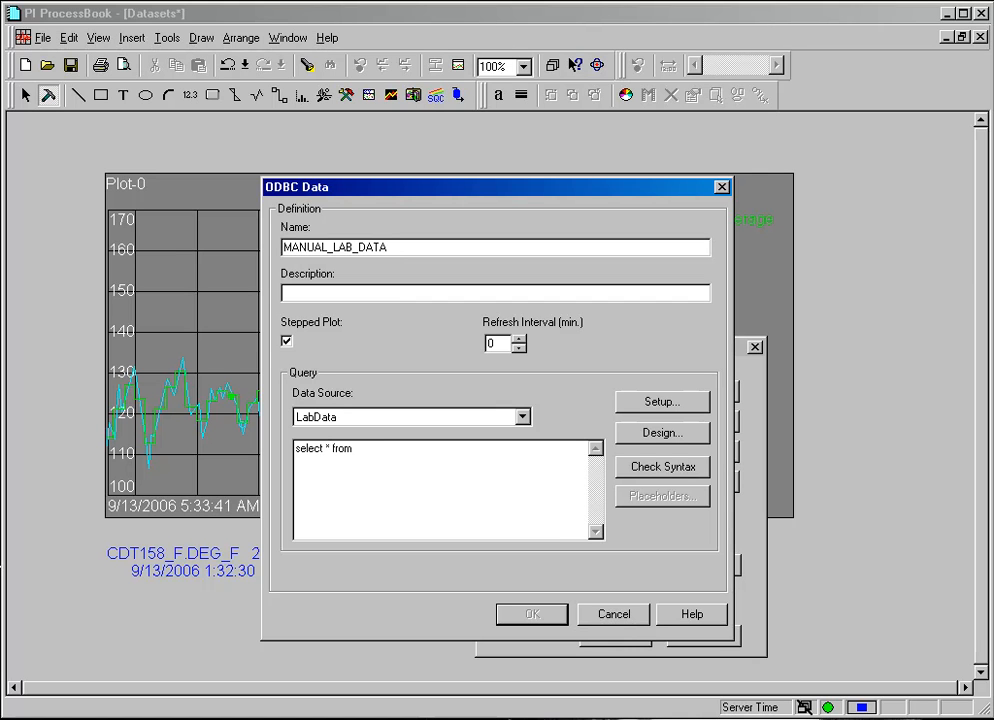
type("test_data")
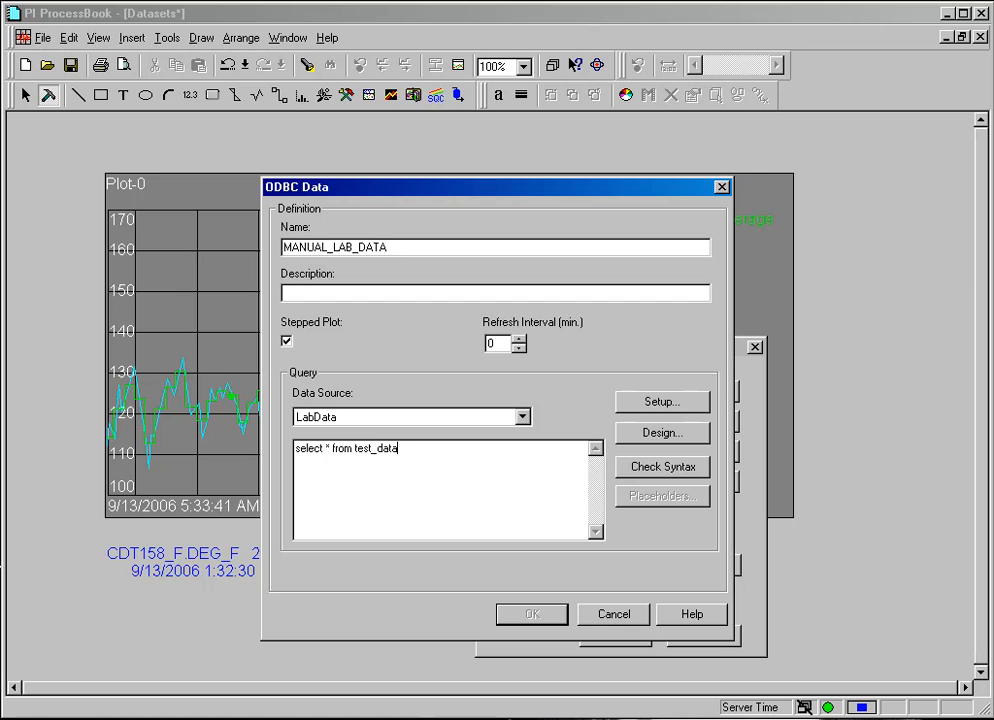
type("where")
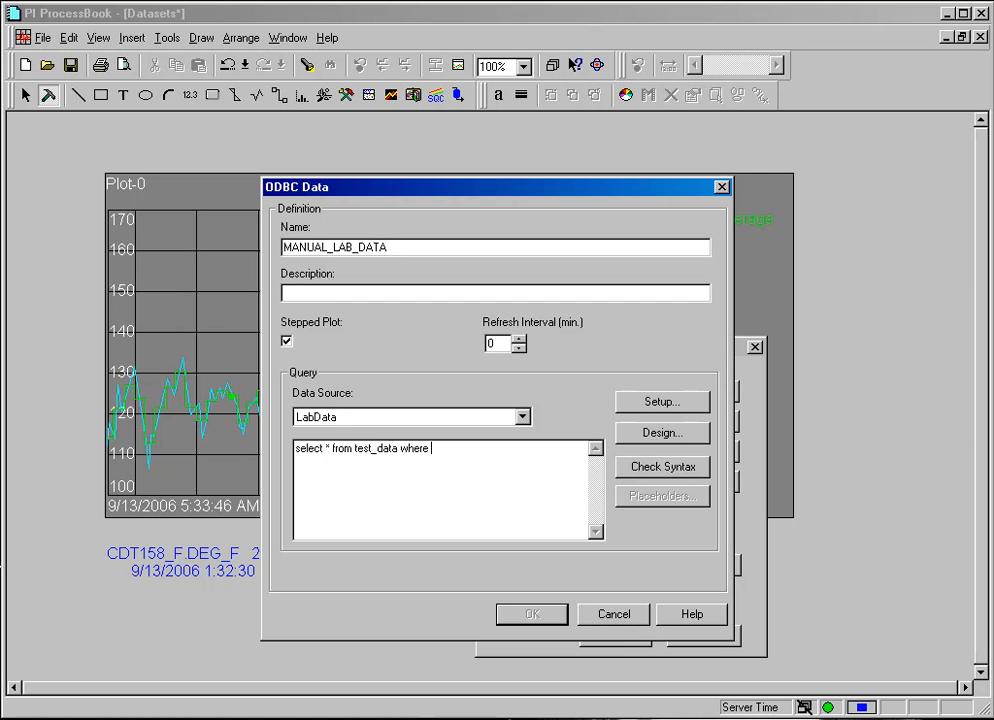
type("tes")
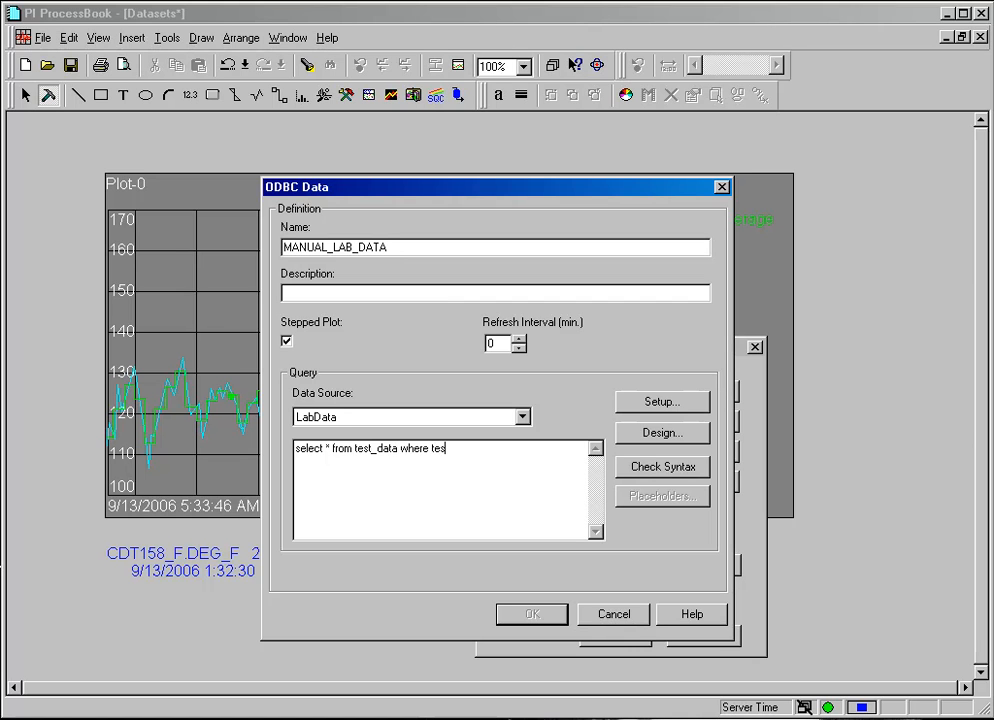
type("t_data")
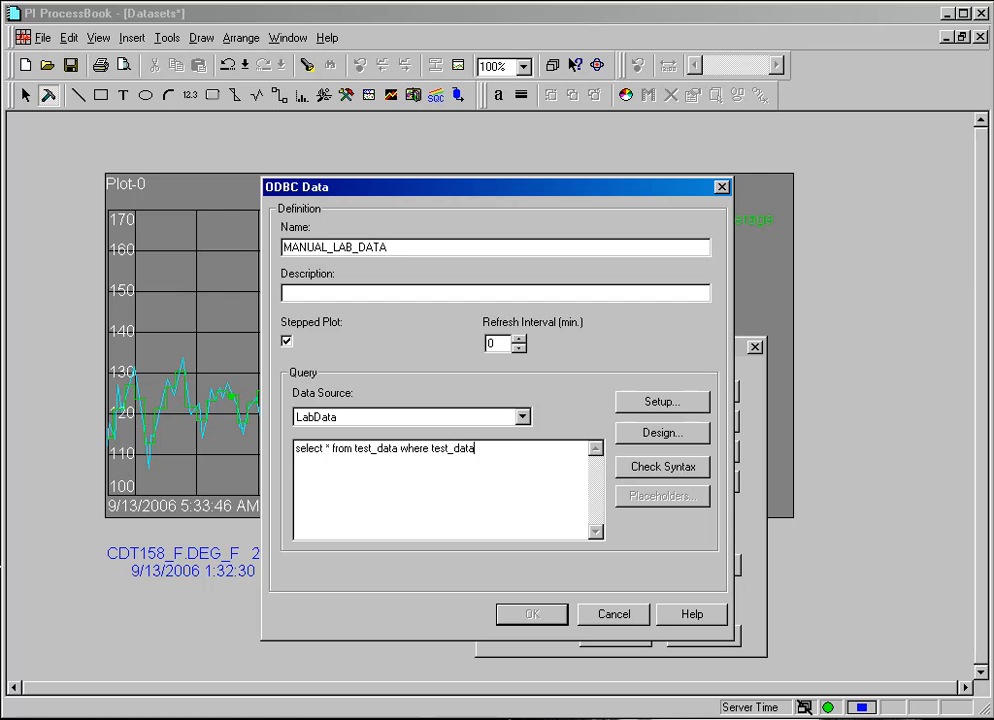
type(".time_")
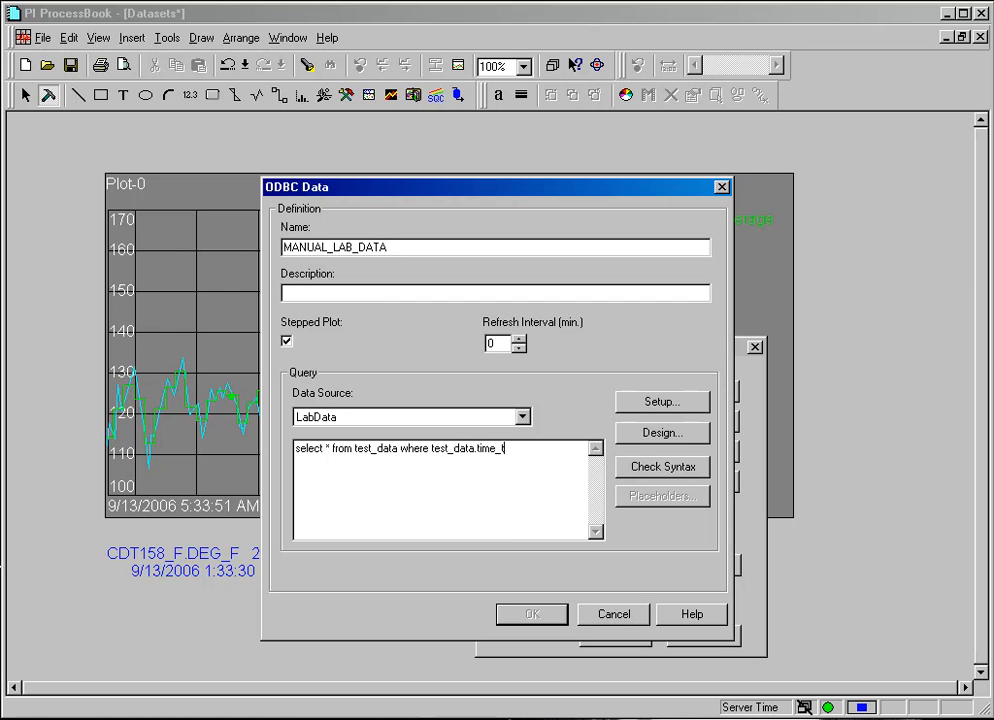
type("ta")
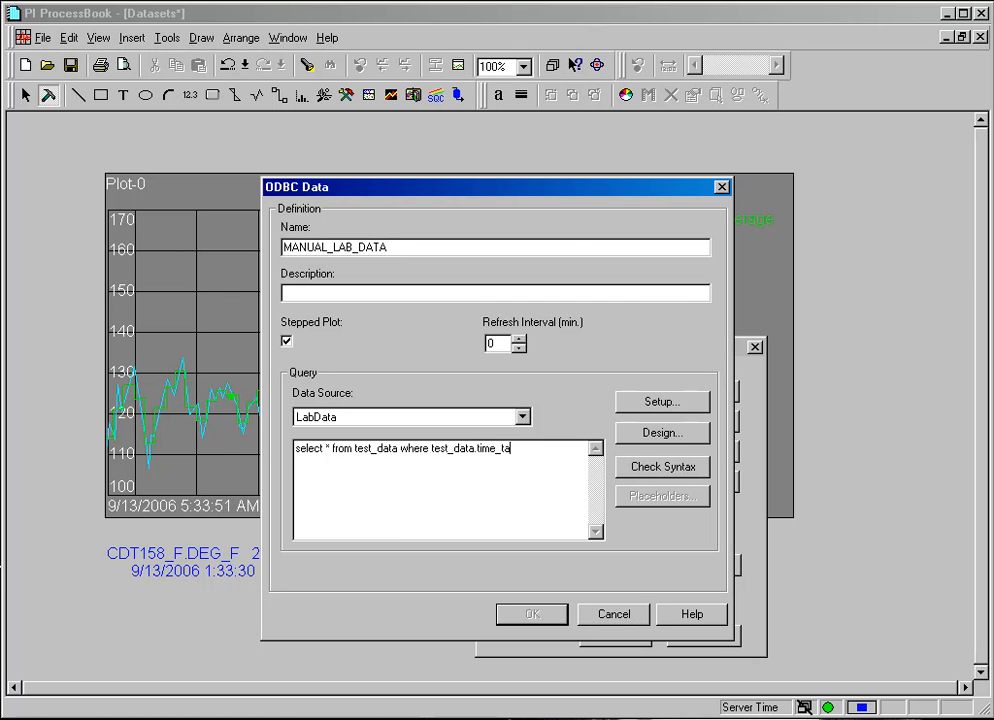
type("ken > ?")
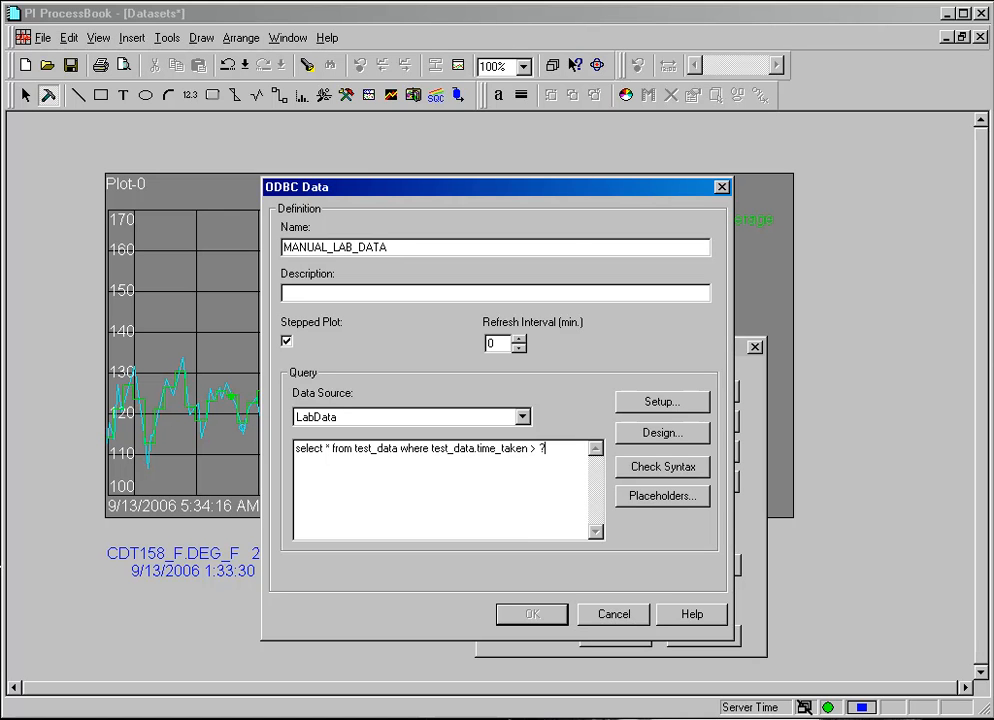
Add 'and test_data.time_taken < ?' to the query and bring up its Placeholders definitions.
type("an")
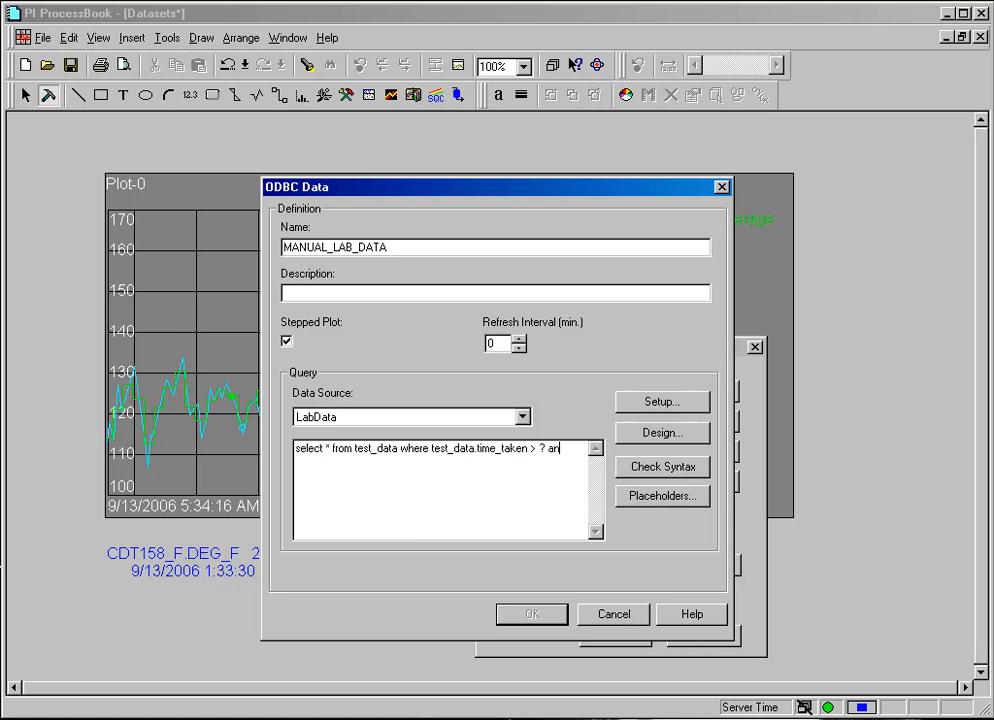
type("d")
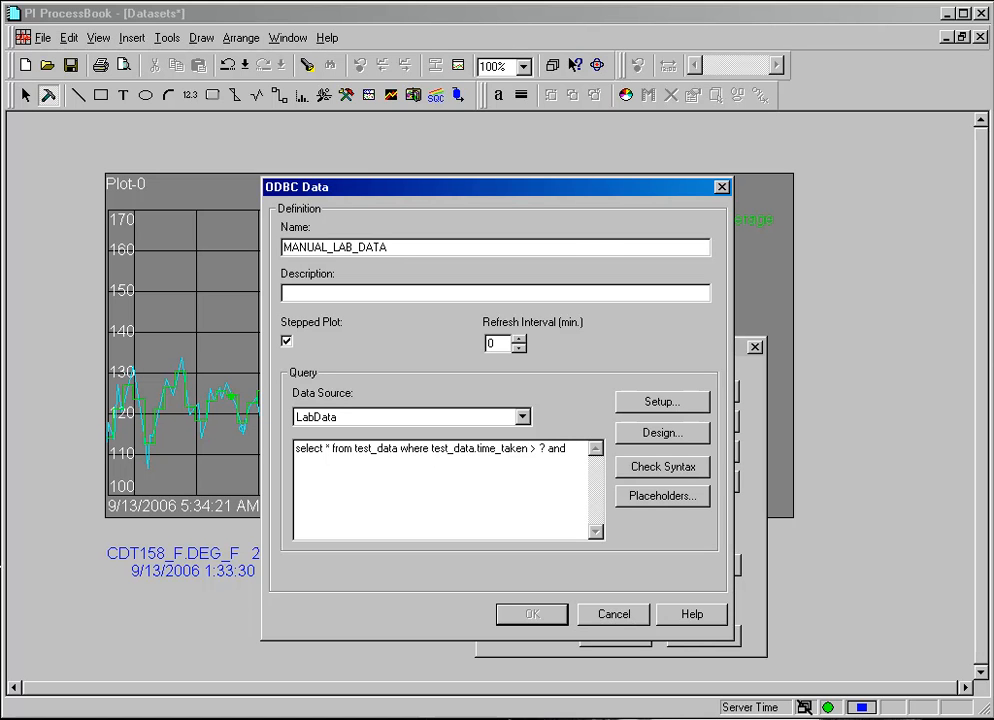
double_click(464, 448)
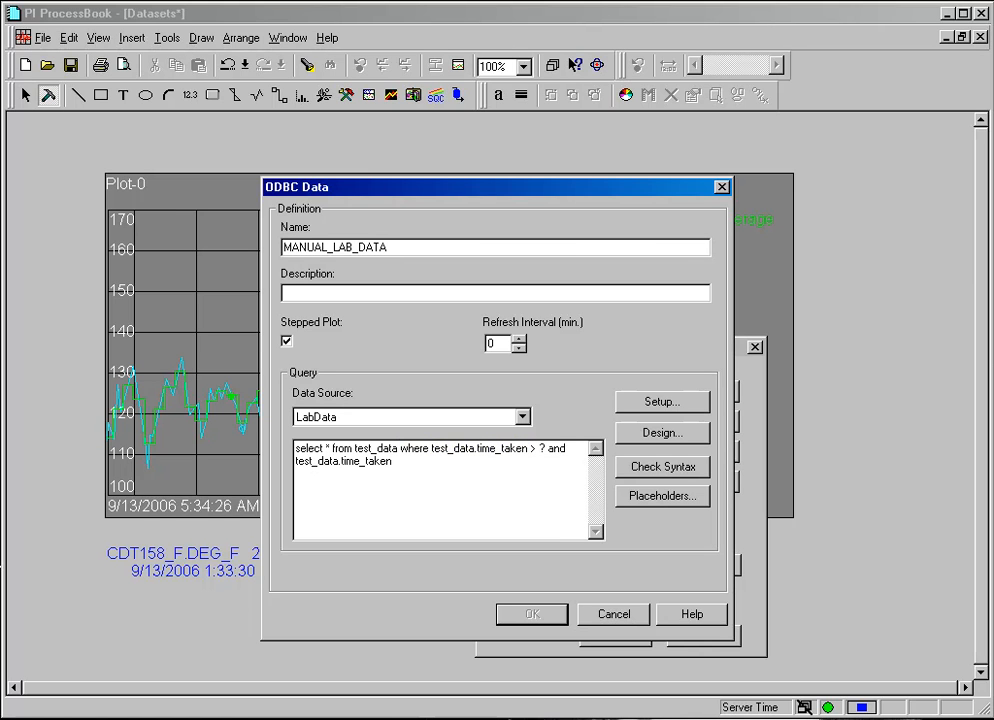
type("< ?")
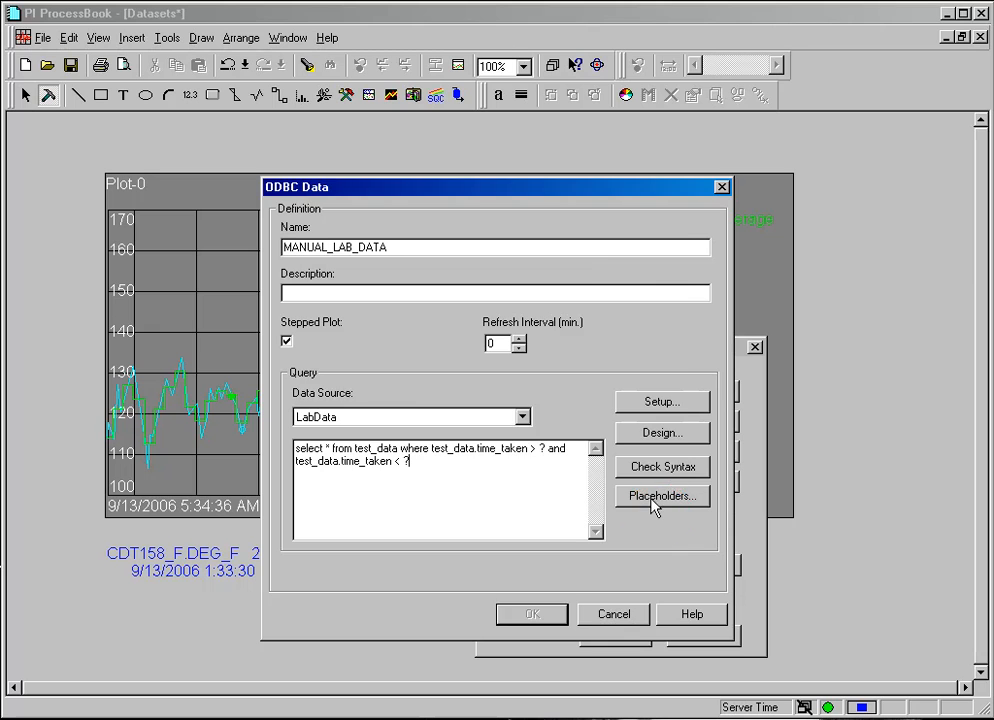
left_click(660, 496)
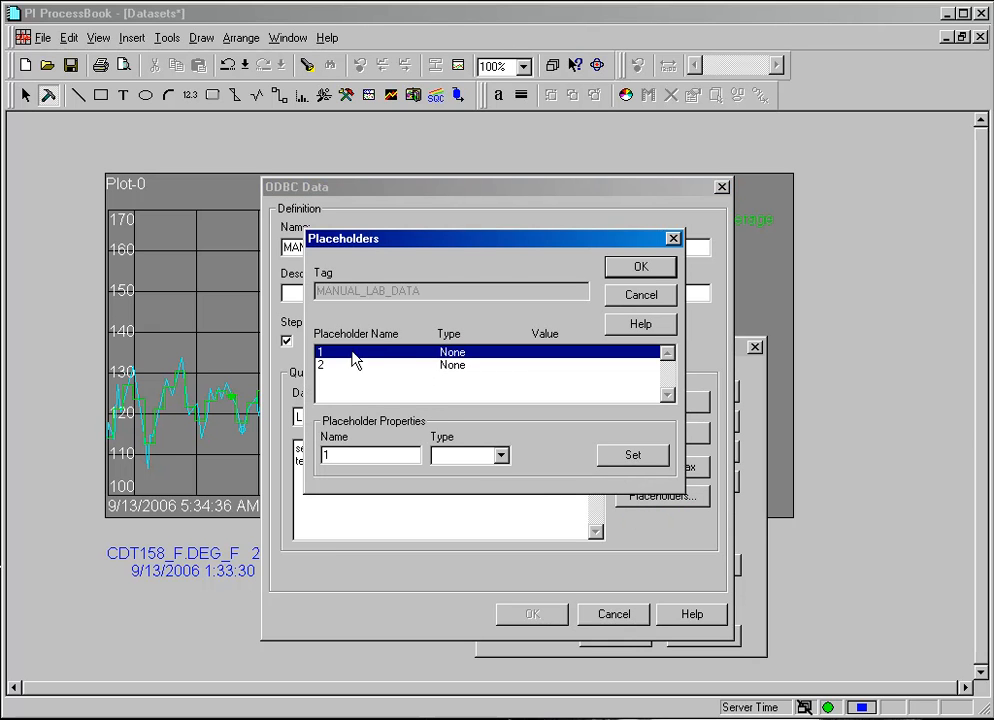
mouse_move(408, 360)
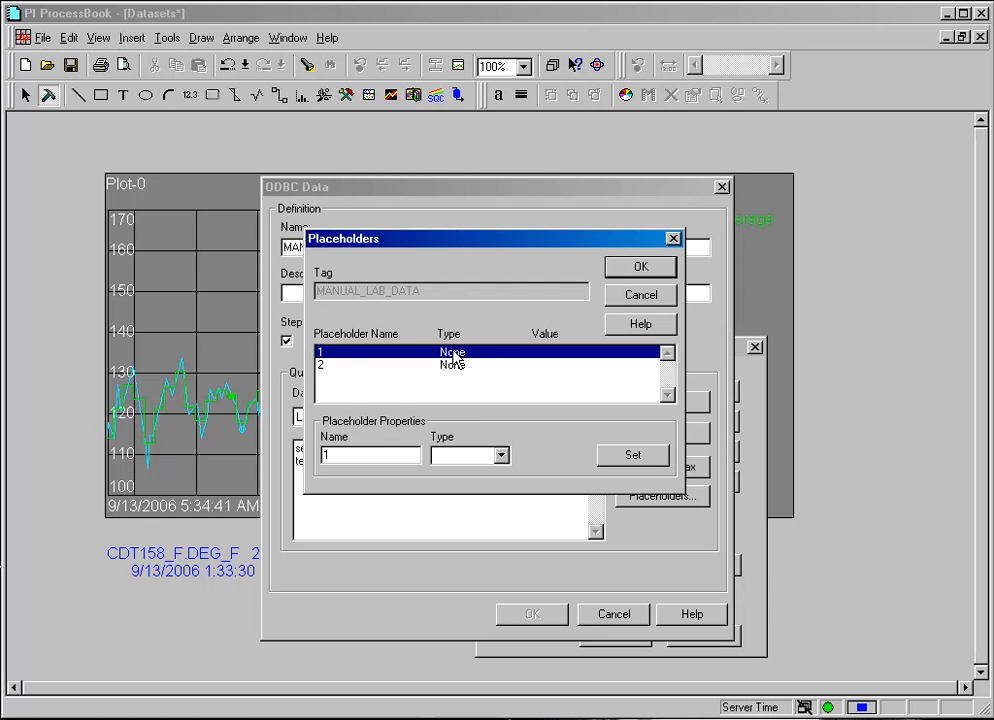
mouse_move(506, 476)
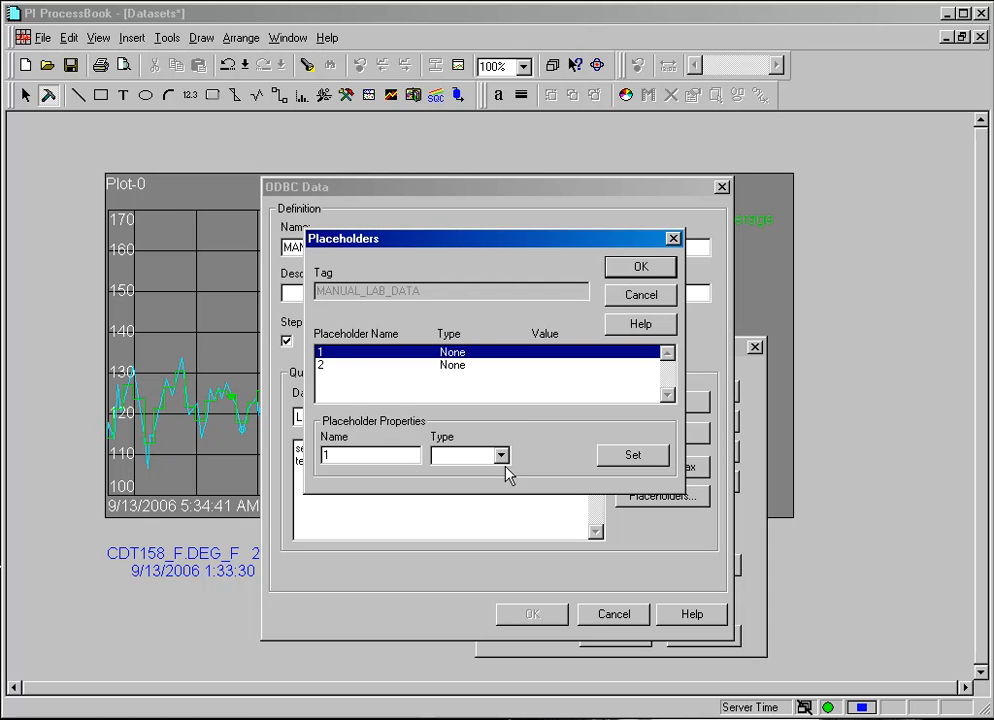
Set placeholder 1 to Start Time and placeholder 2 to End Time.
left_click(500, 456)
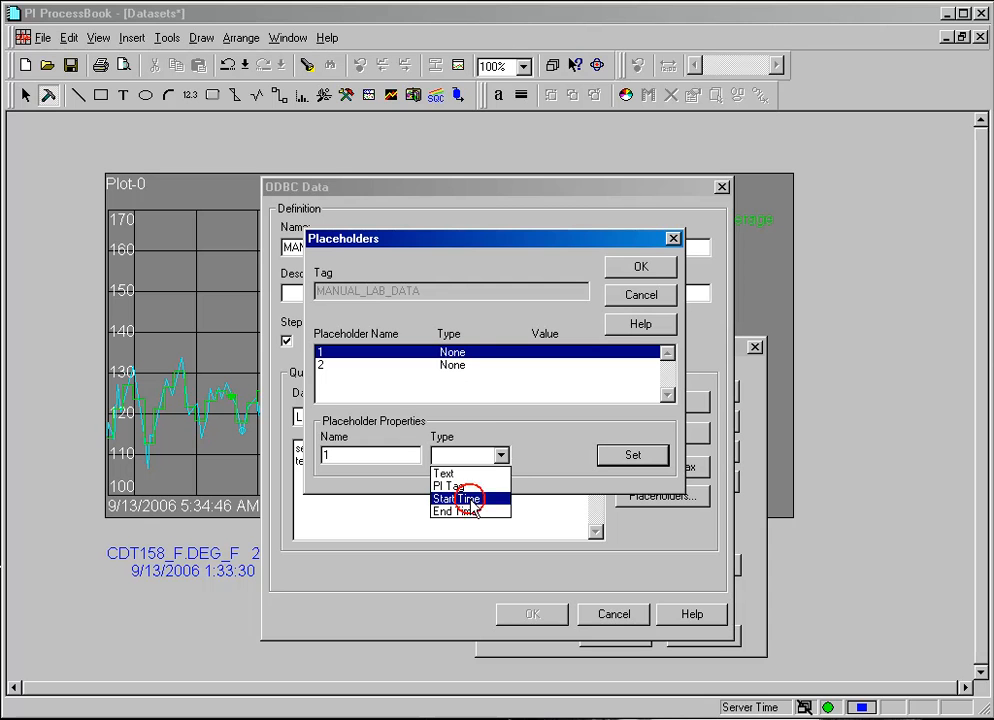
left_click(456, 500)
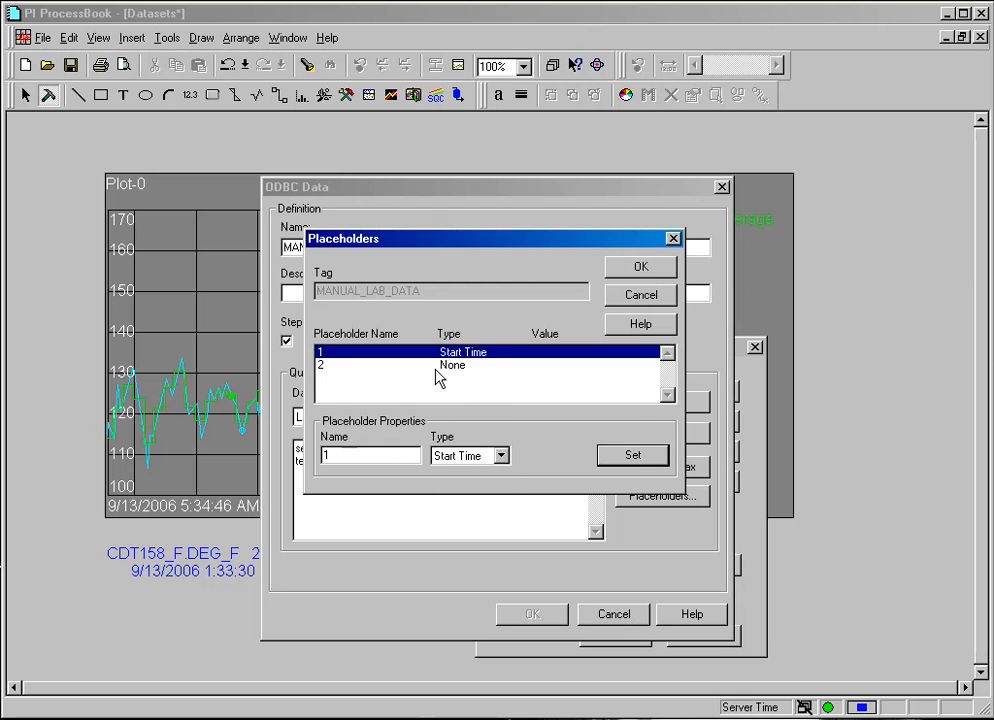
left_click(502, 456)
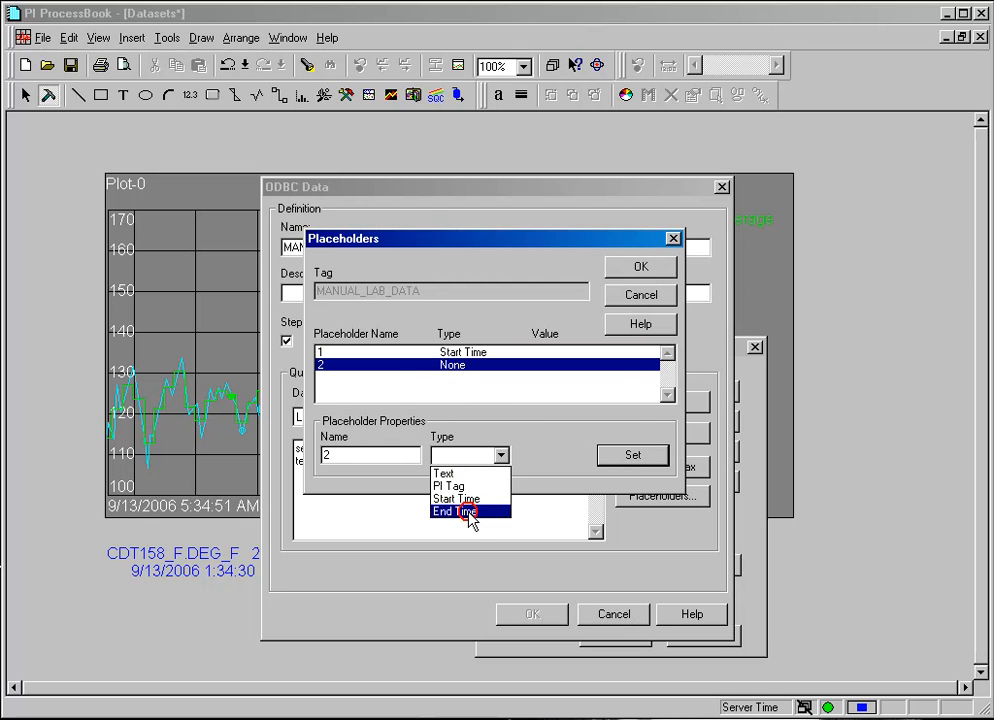
left_click(454, 512)
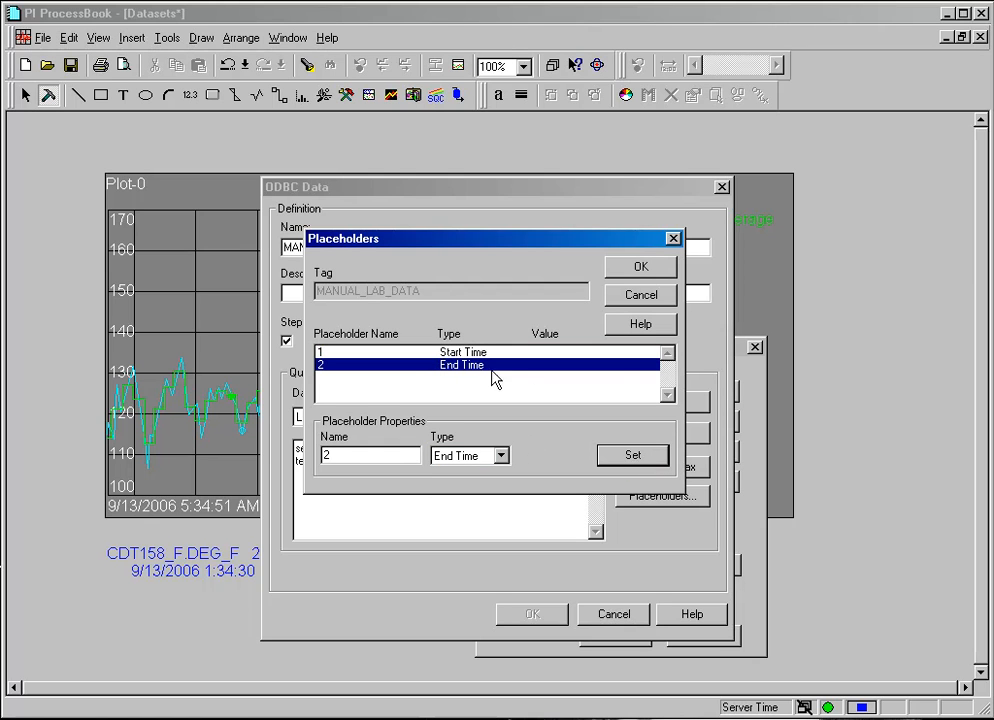
mouse_move(476, 388)
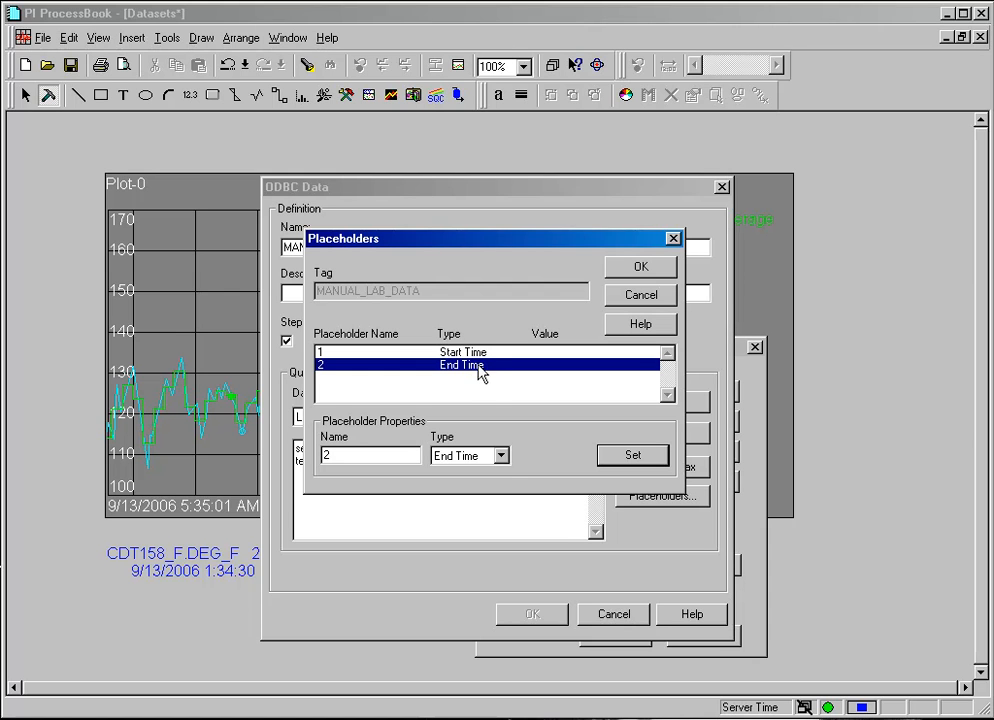
mouse_move(488, 368)
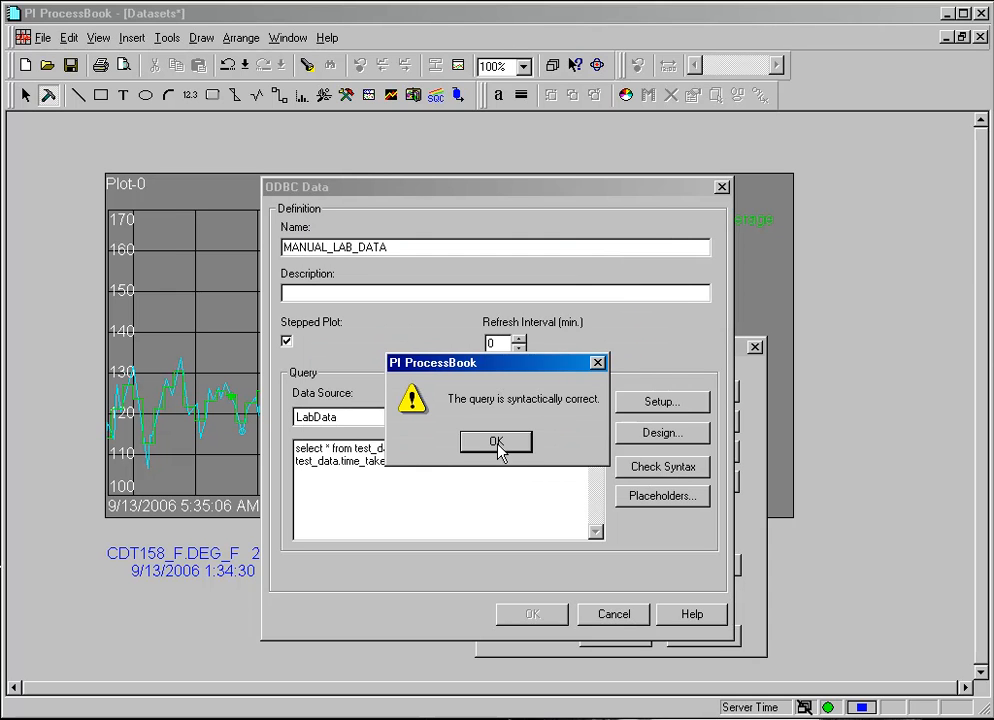
Dismiss the syntax-correct message, save MANUAL_LAB_DATA and close the Data Sets list.
left_click(496, 442)
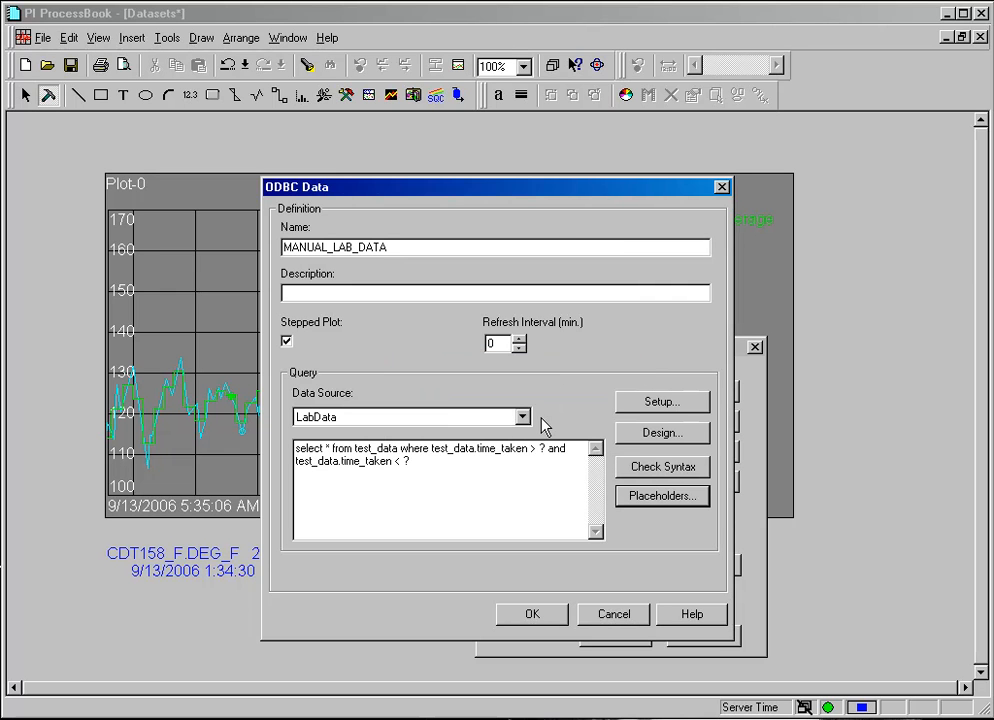
left_click(532, 614)
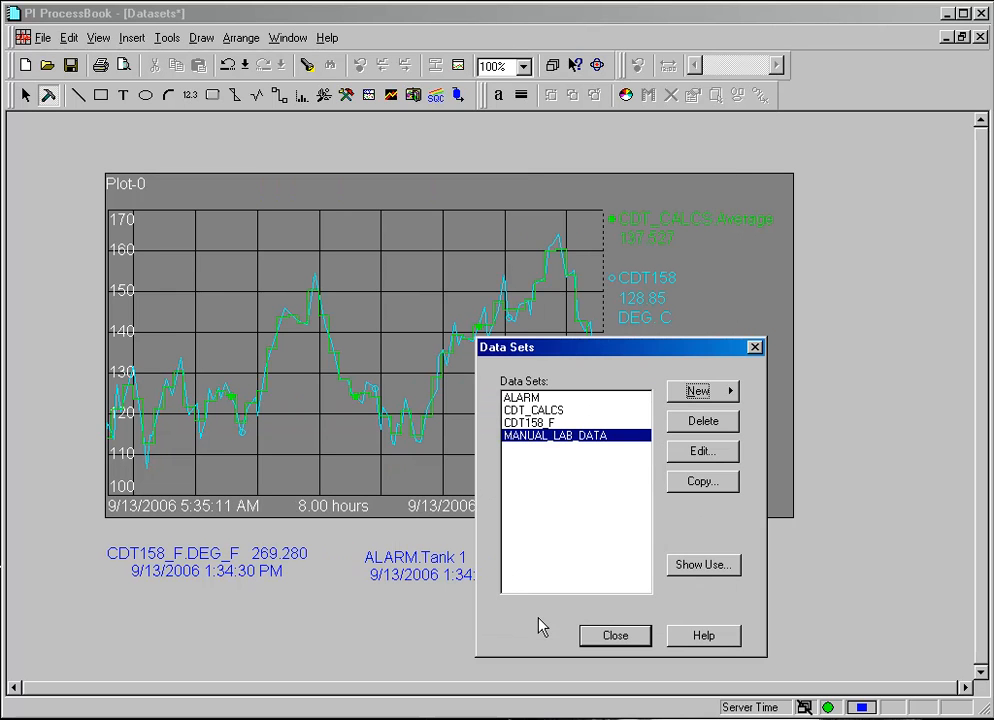
mouse_move(678, 630)
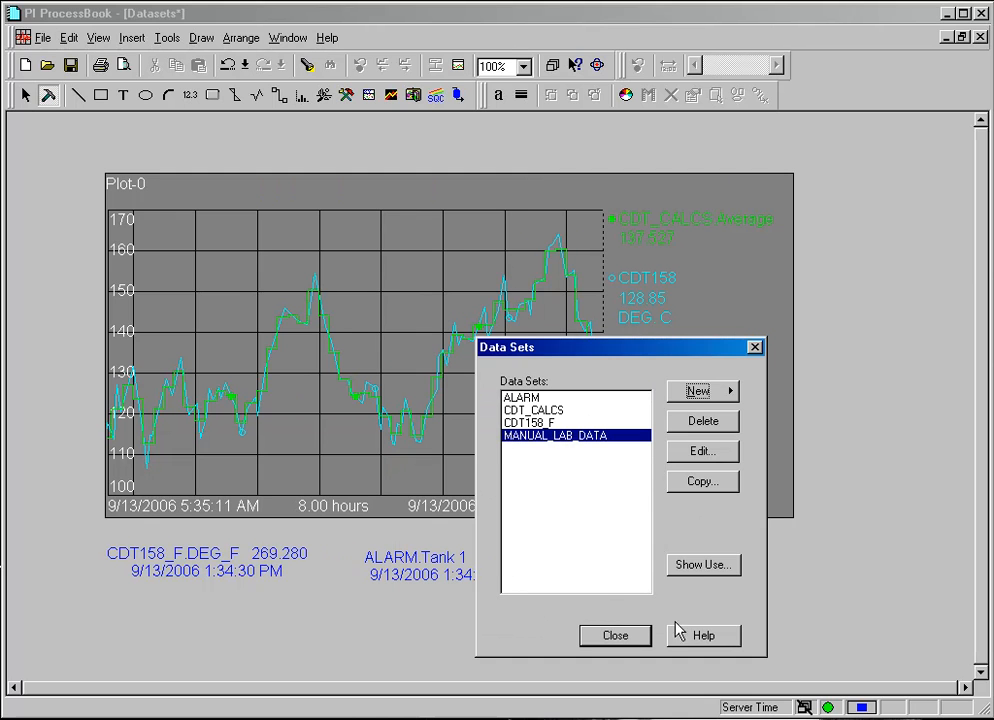
left_click(616, 636)
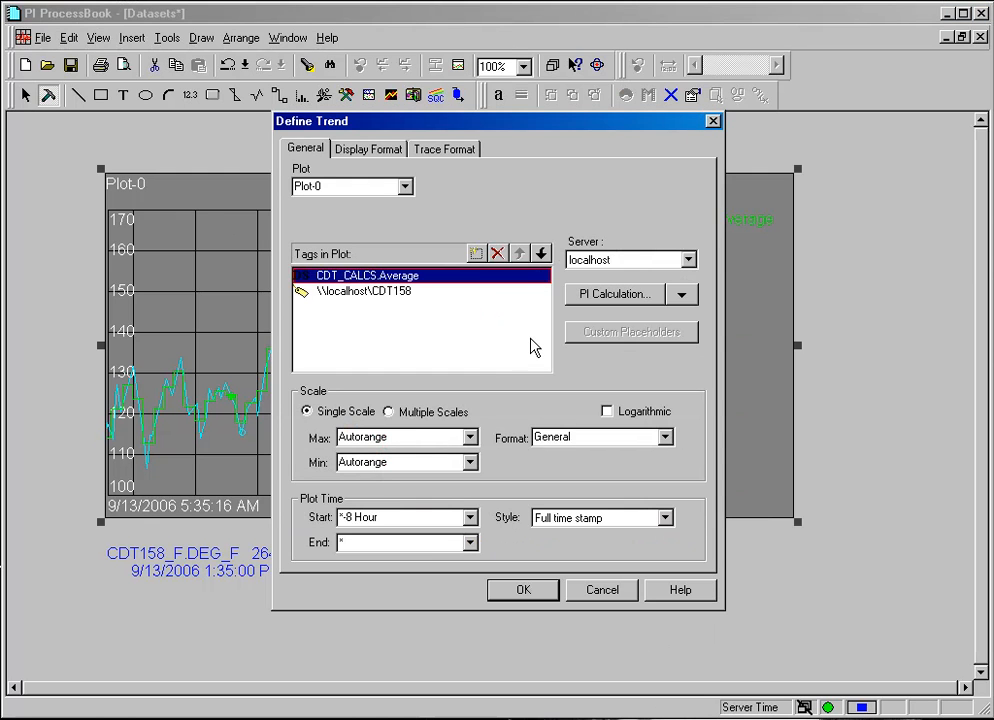
Add the Value column of the MANUAL_LAB_DATA ODBC dataset as a trend tag.
left_click(684, 294)
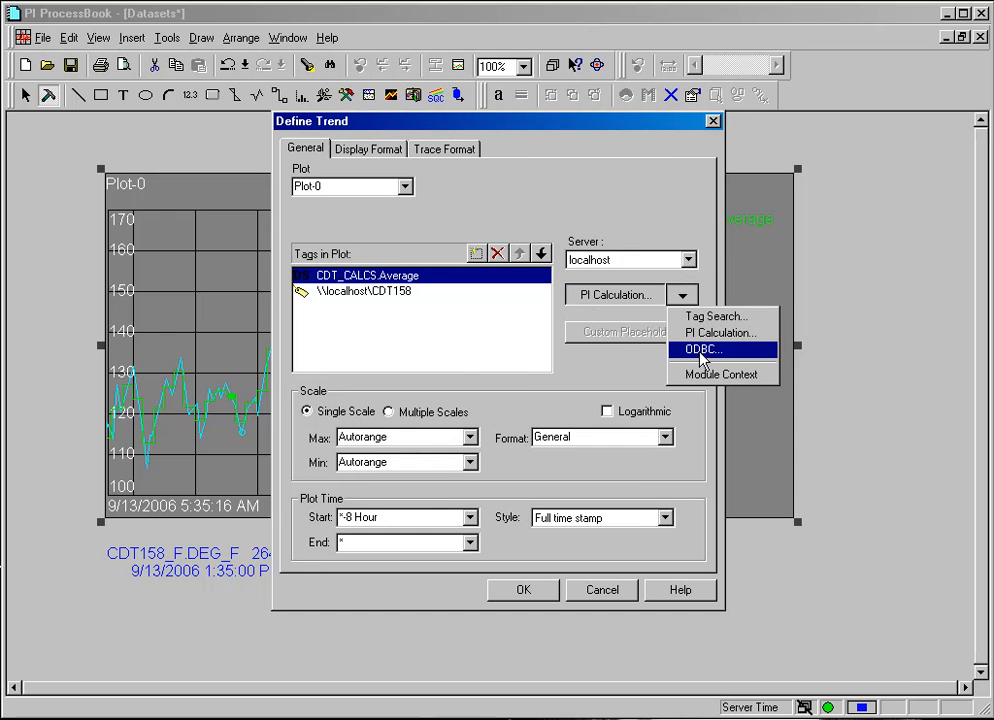
left_click(704, 348)
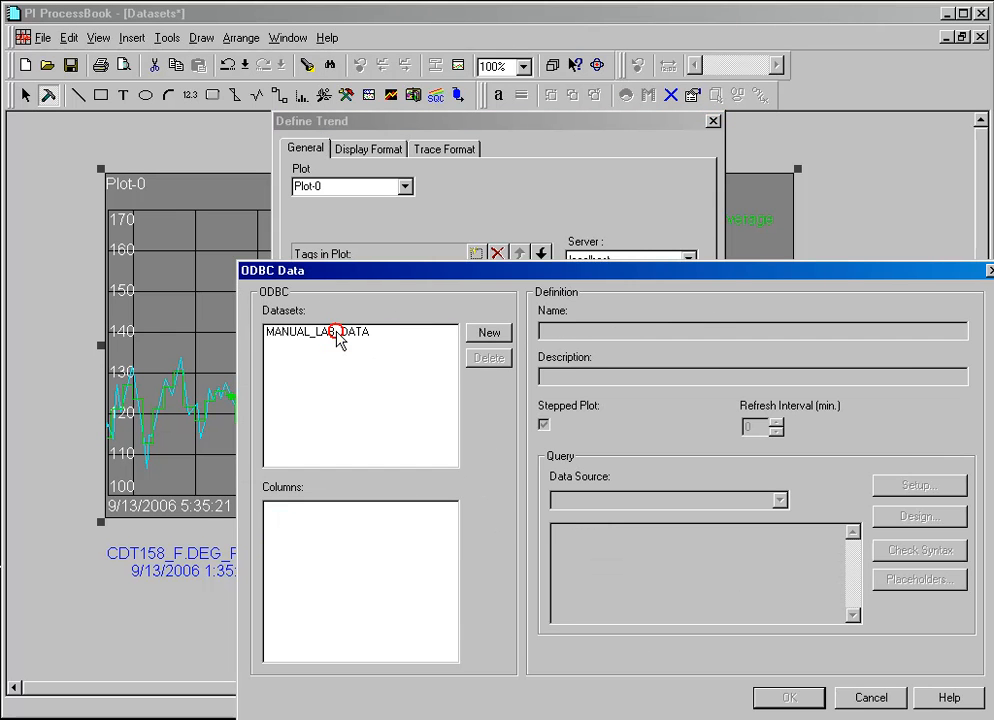
left_click(316, 332)
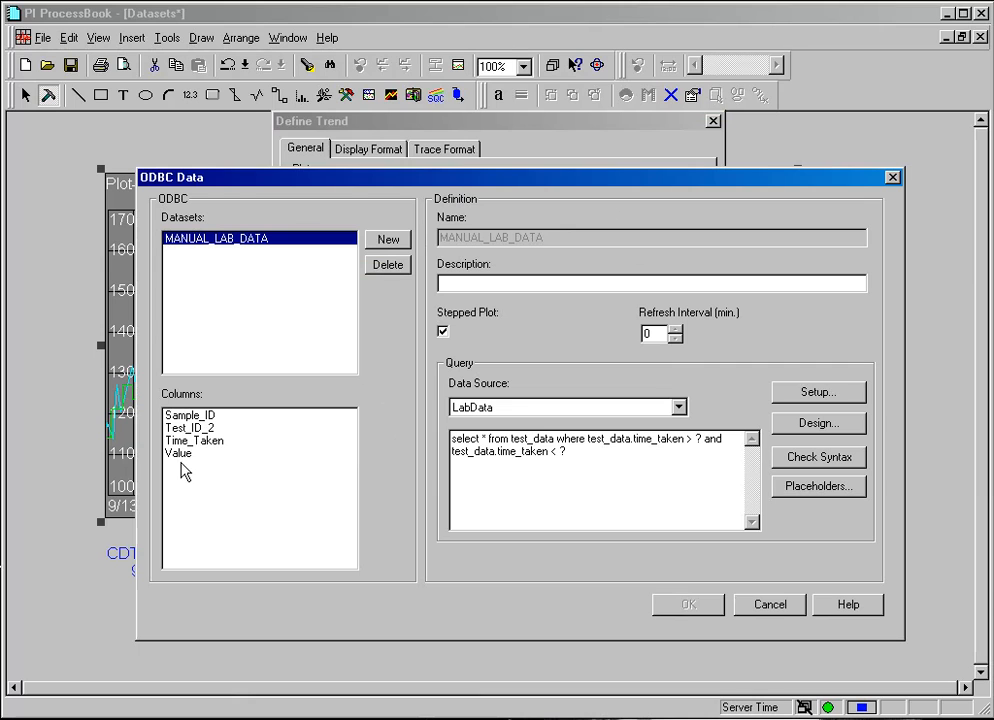
left_click(178, 452)
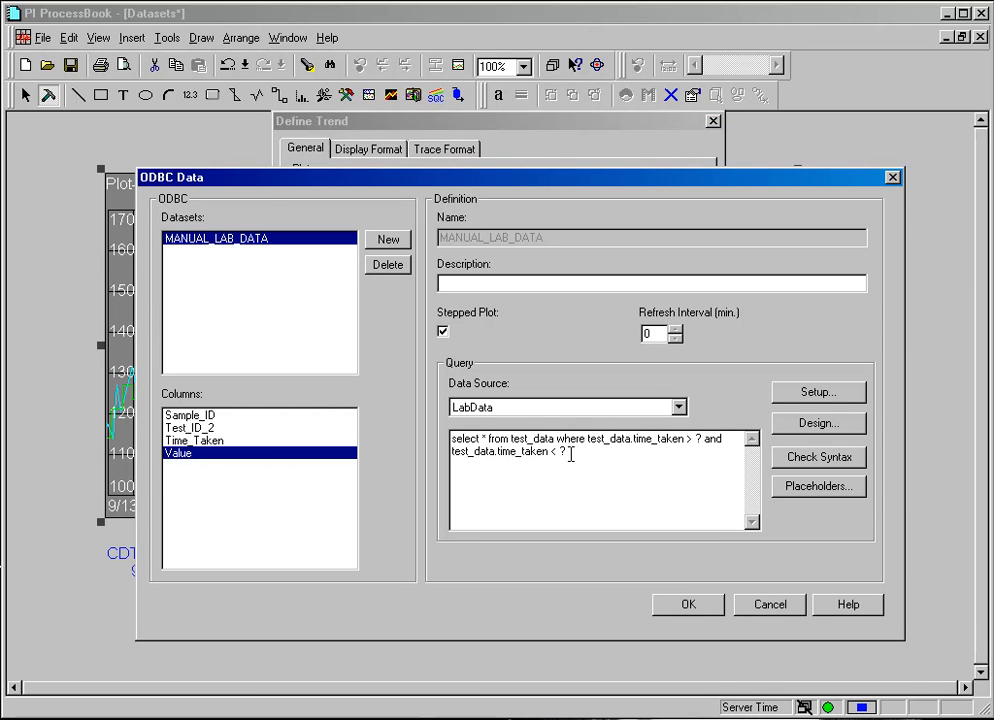
double_click(670, 440)
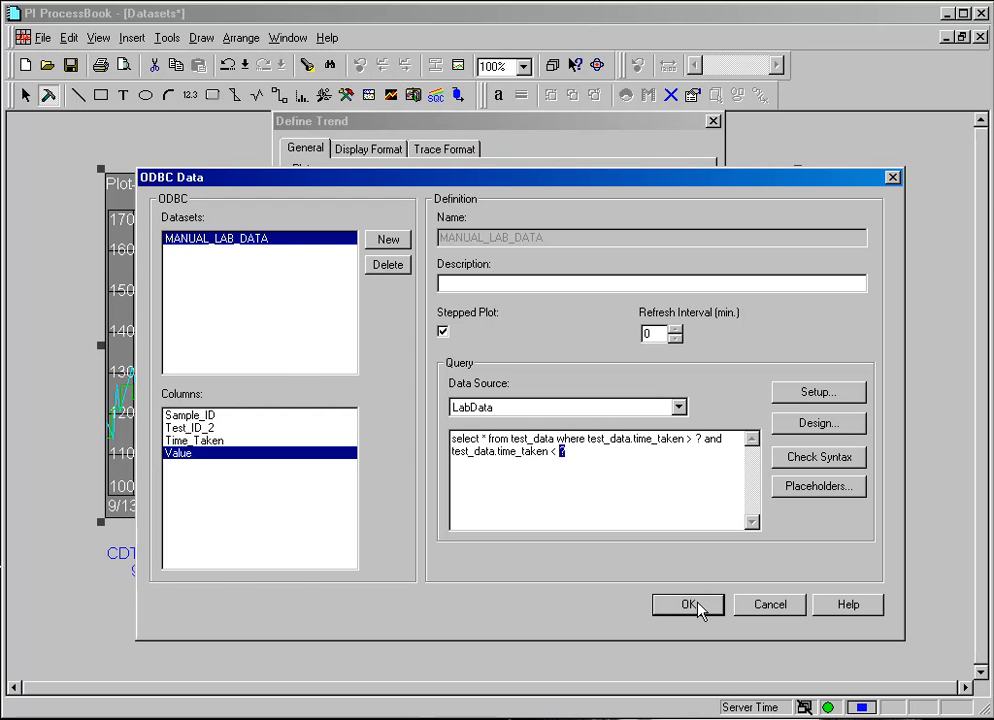
left_click(688, 604)
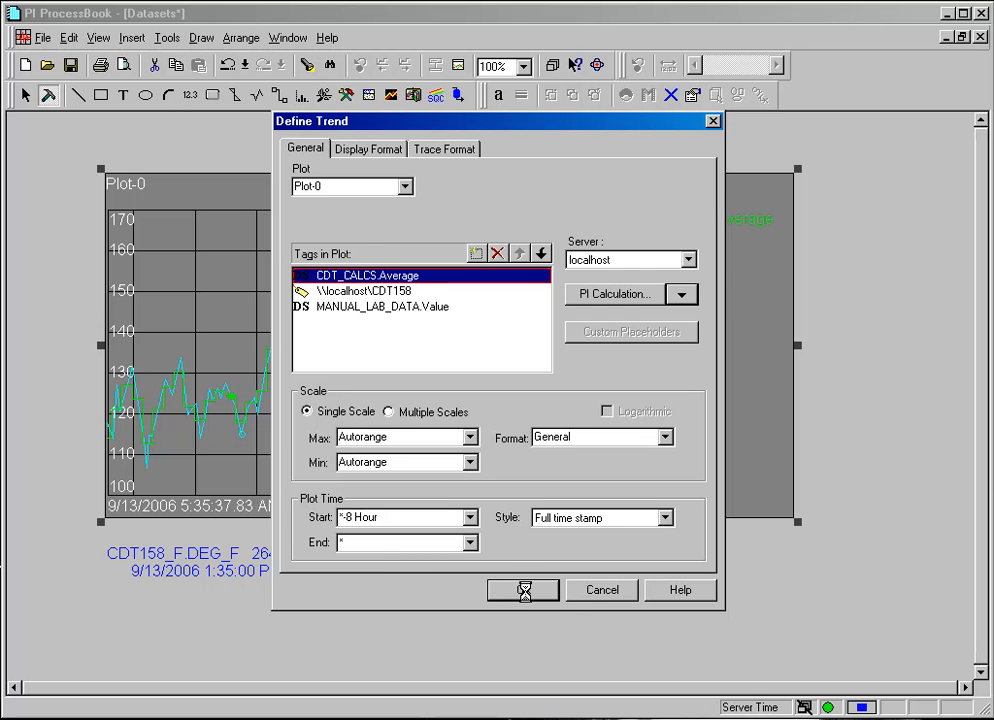
Apply the trend definition and select the plot showing the stepped MANUAL_LAB_DATA.Value trace.
left_click(524, 588)
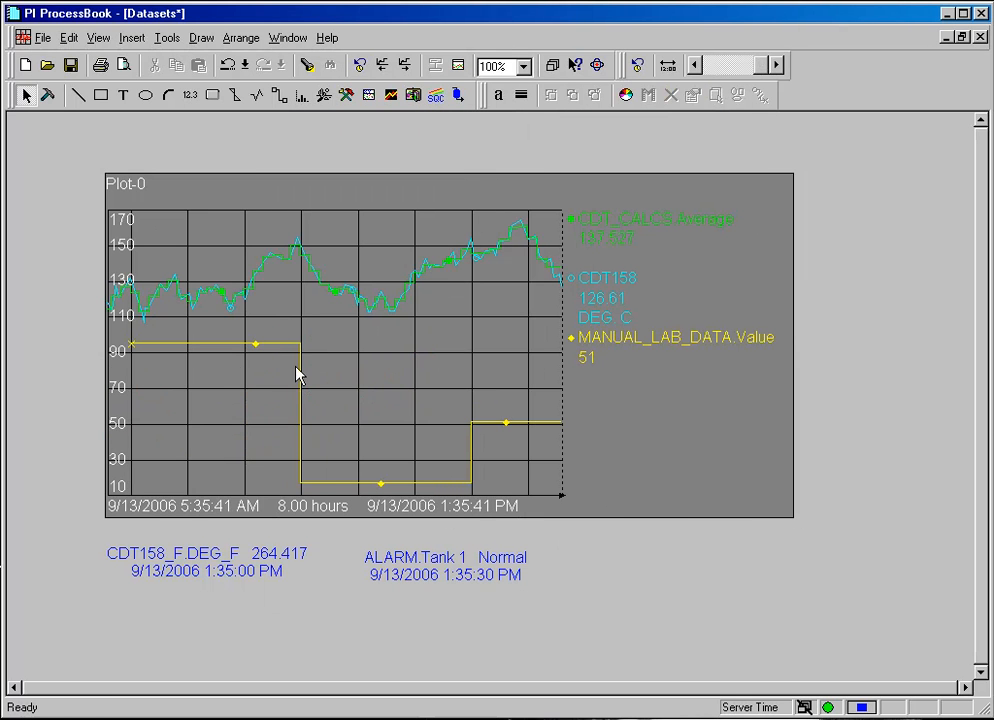
left_click(512, 420)
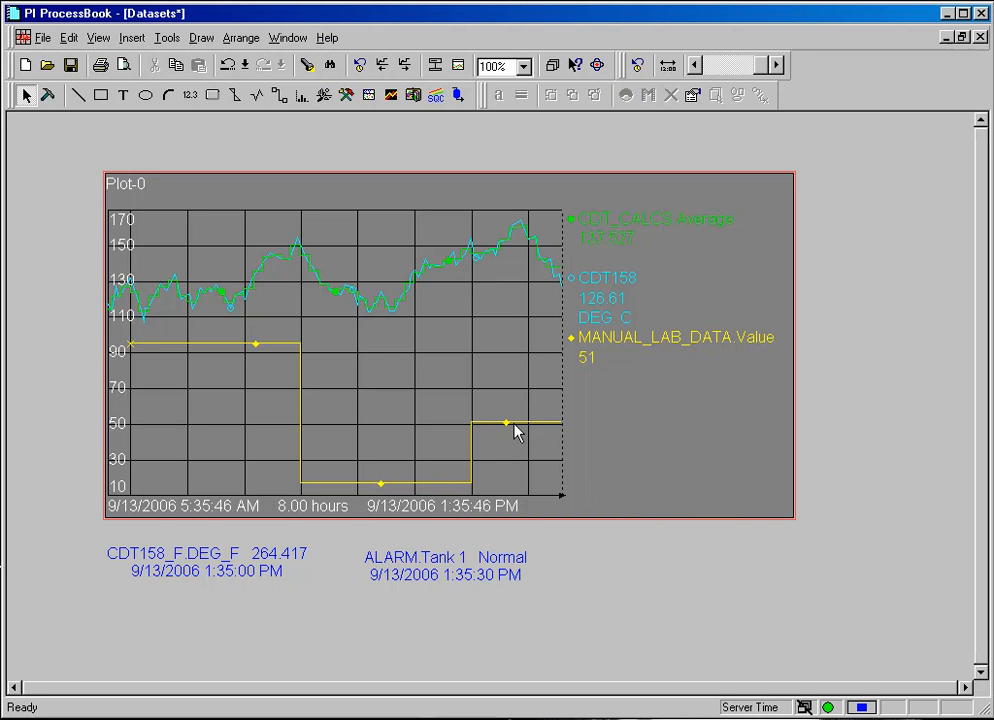
mouse_move(484, 518)
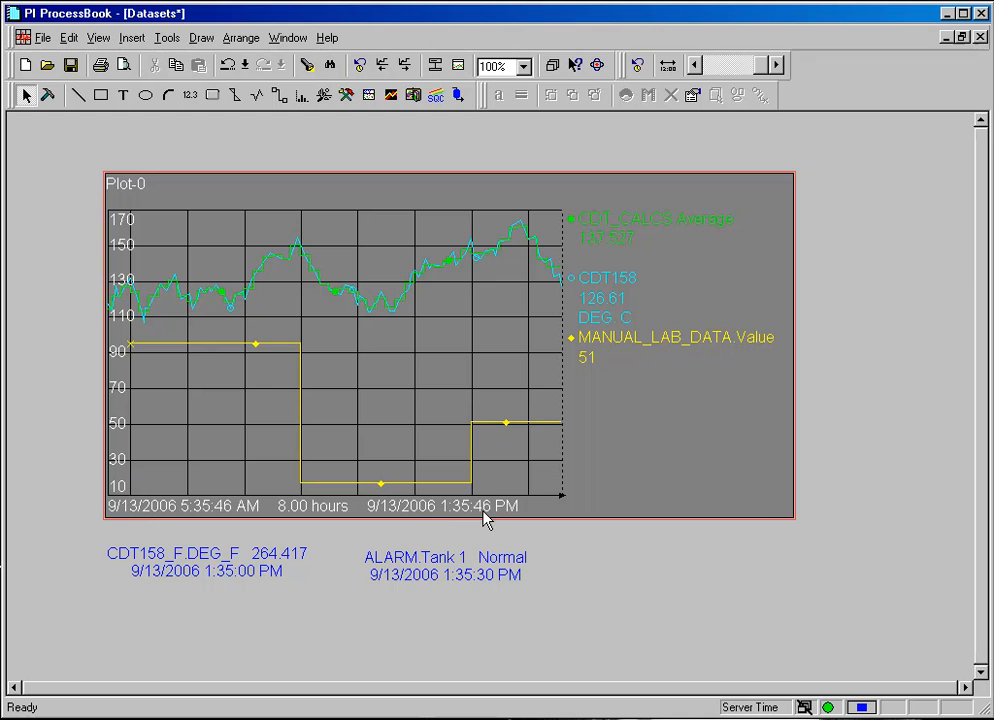